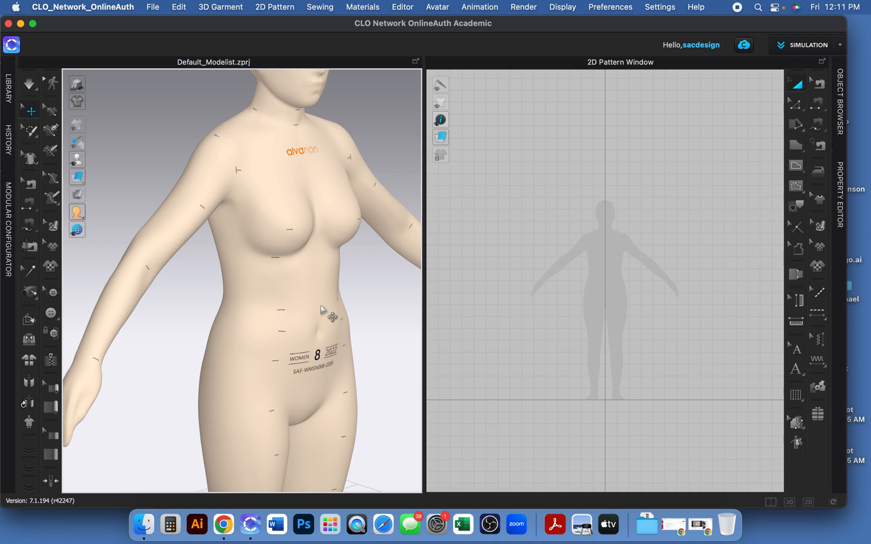
mouse_move(256, 257)
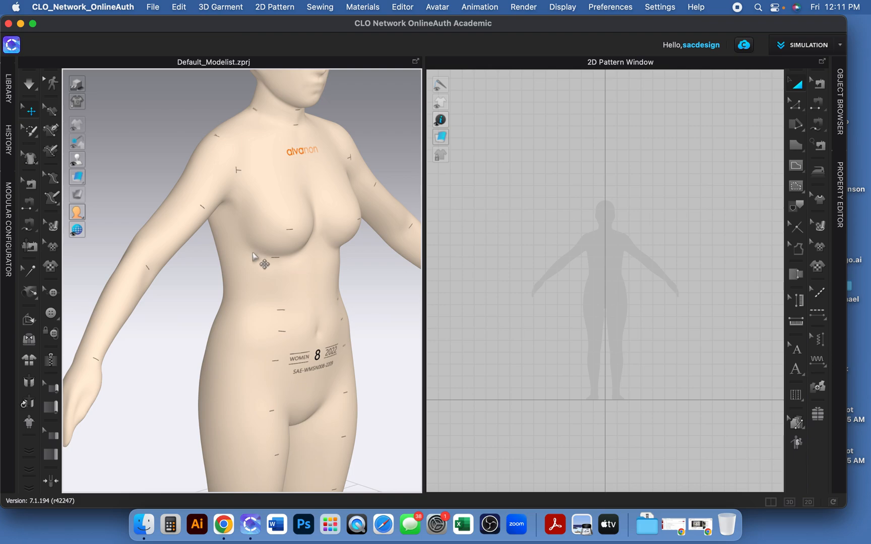
mouse_move(284, 292)
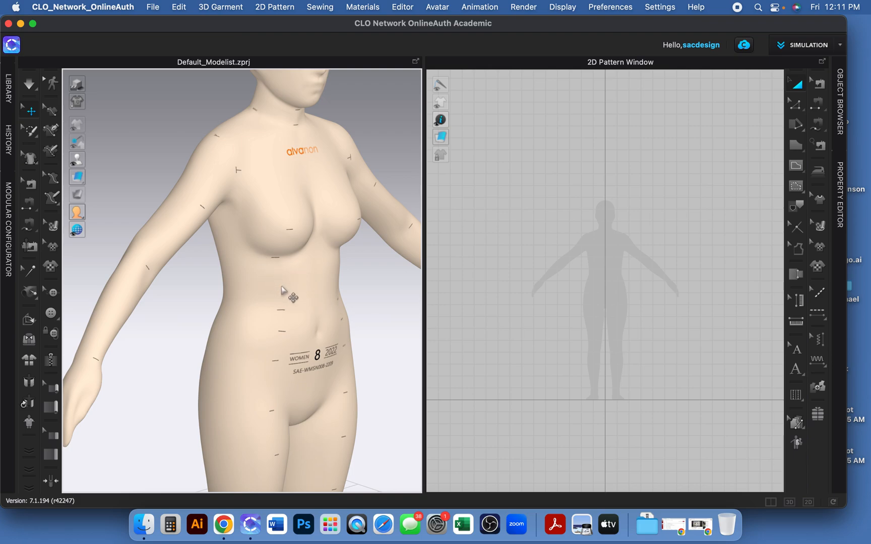
mouse_move(327, 283)
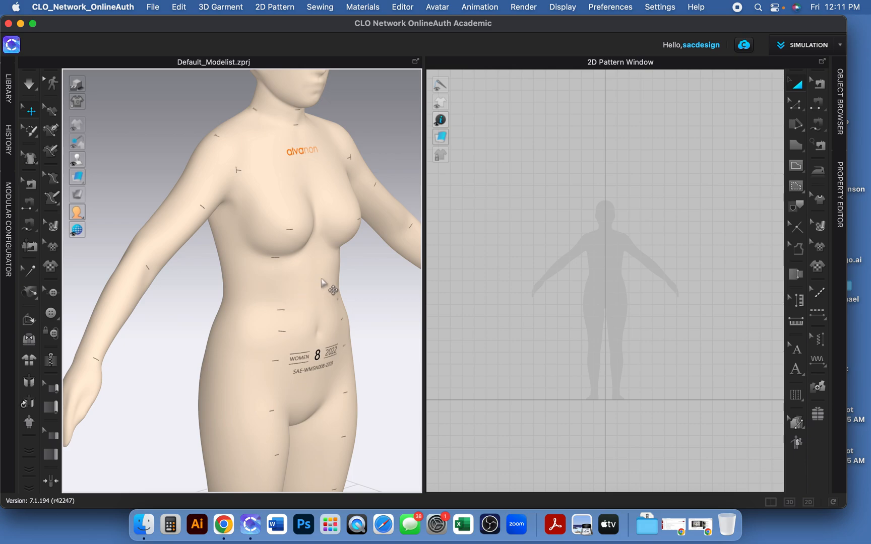
- Face the avatar forward and switch to drawing lines on the avatar's surface
drag(325, 284, 331, 294)
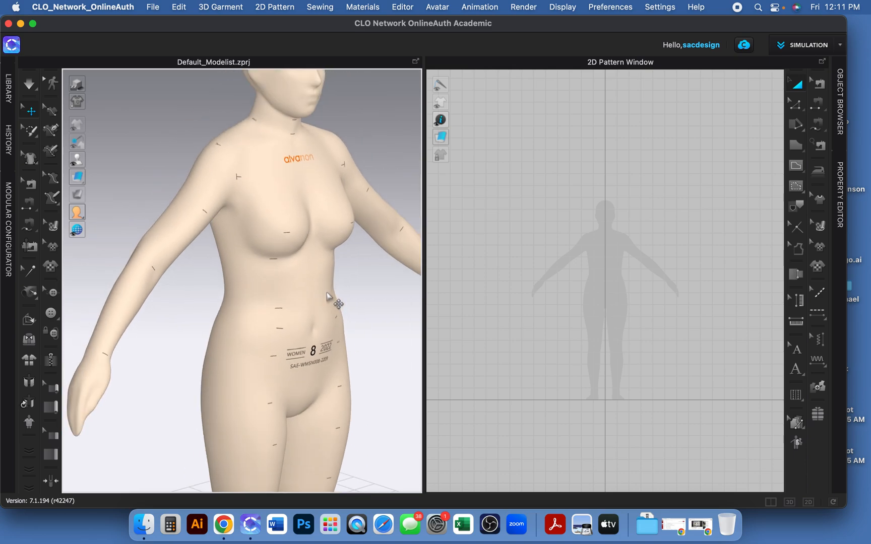
mouse_move(304, 332)
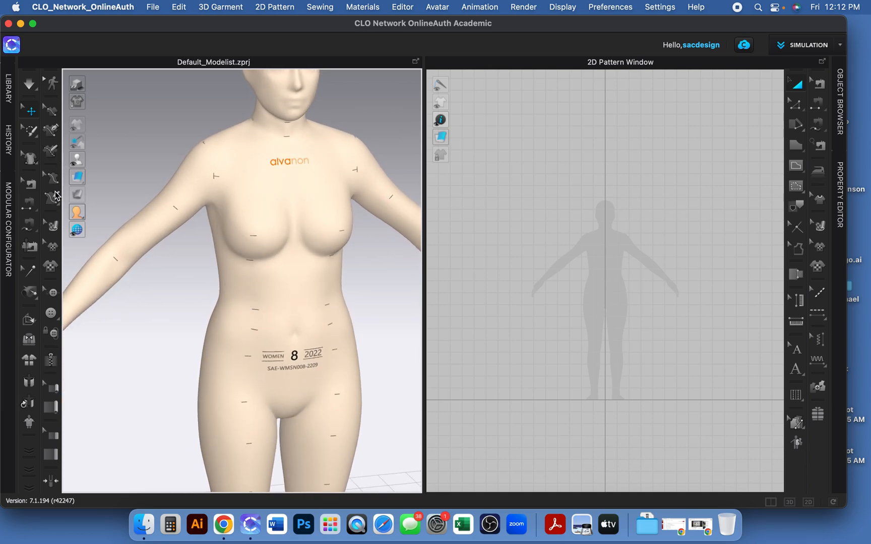
click(50, 195)
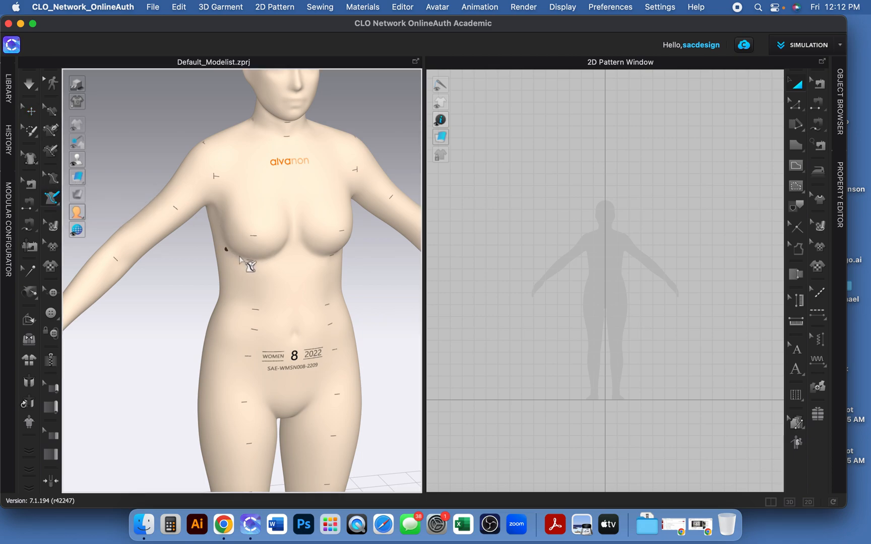
mouse_move(305, 233)
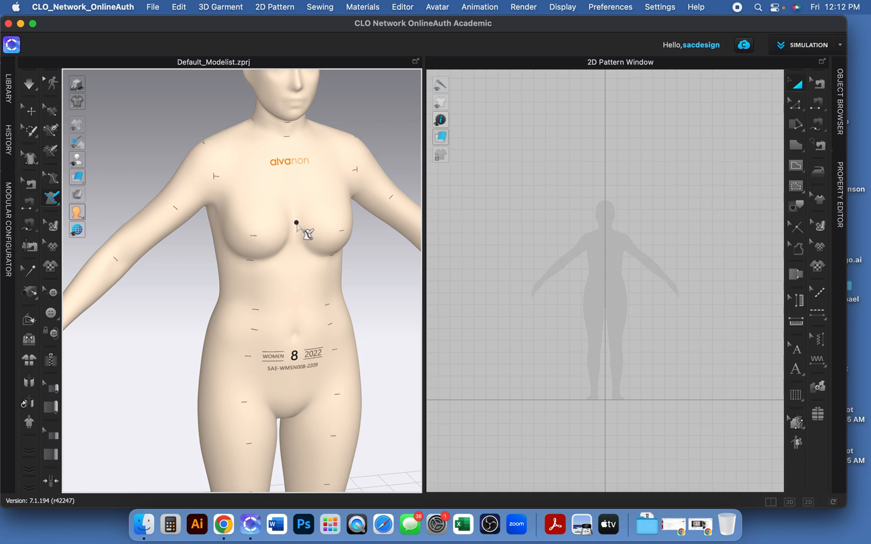
mouse_move(229, 273)
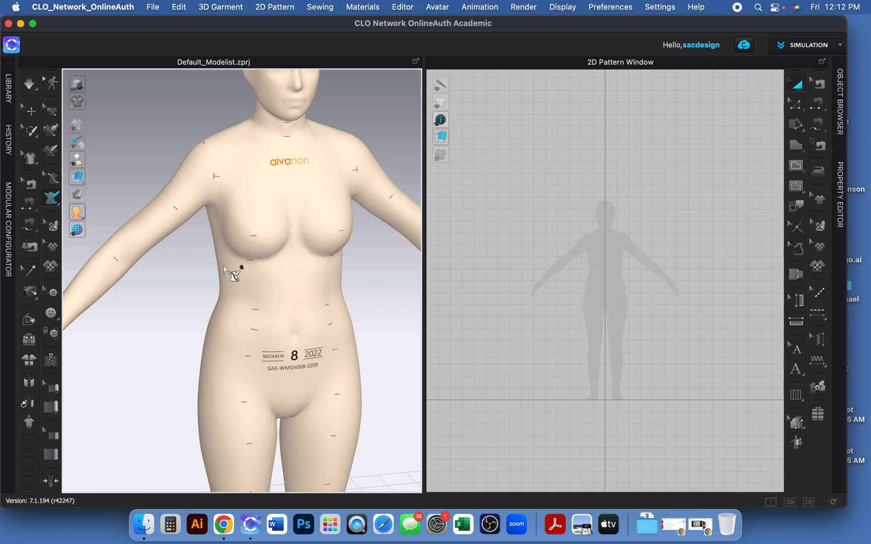
mouse_move(286, 258)
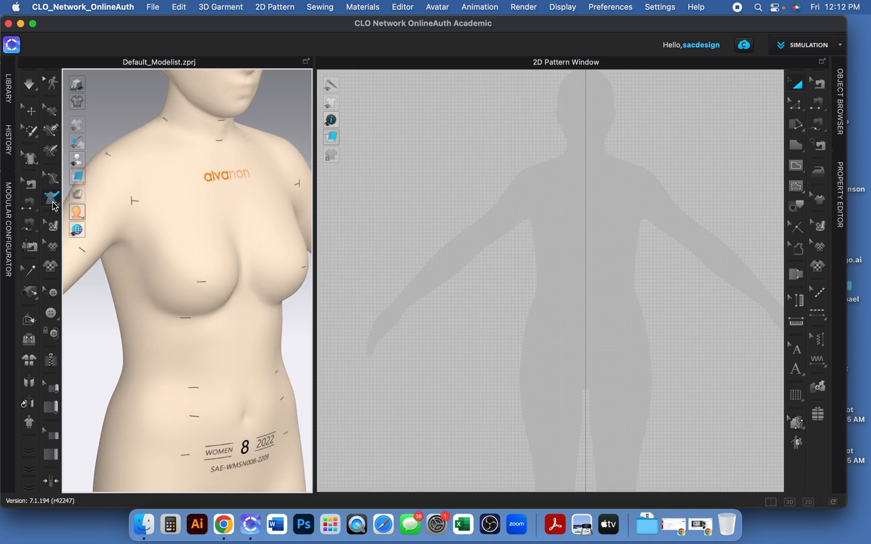
mouse_move(52, 196)
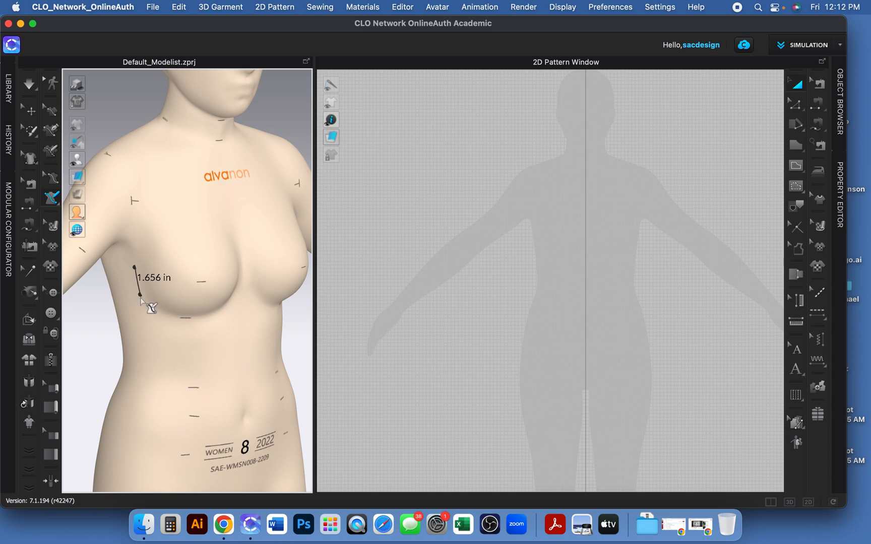
- Sketch a trial curve along the breast fold toward centre front, then start a fresh line at the side
drag(146, 305, 168, 321)
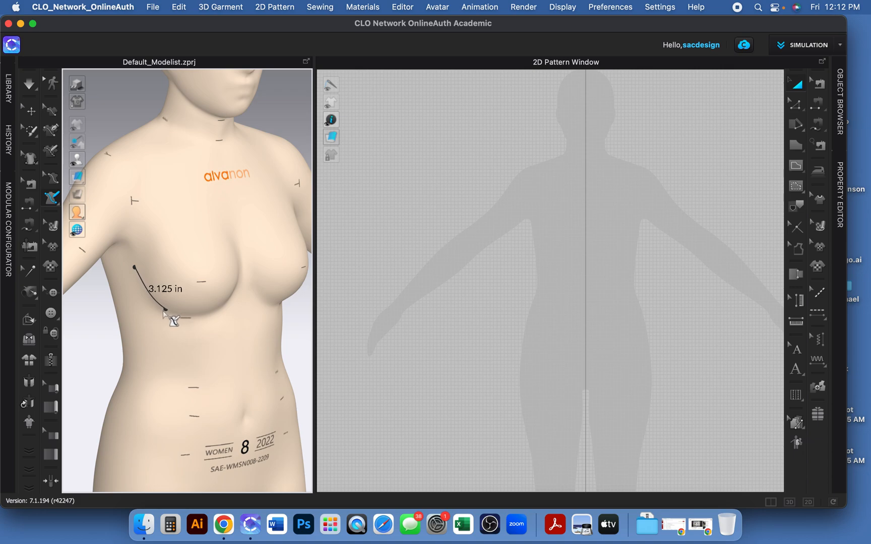
drag(174, 319, 200, 325)
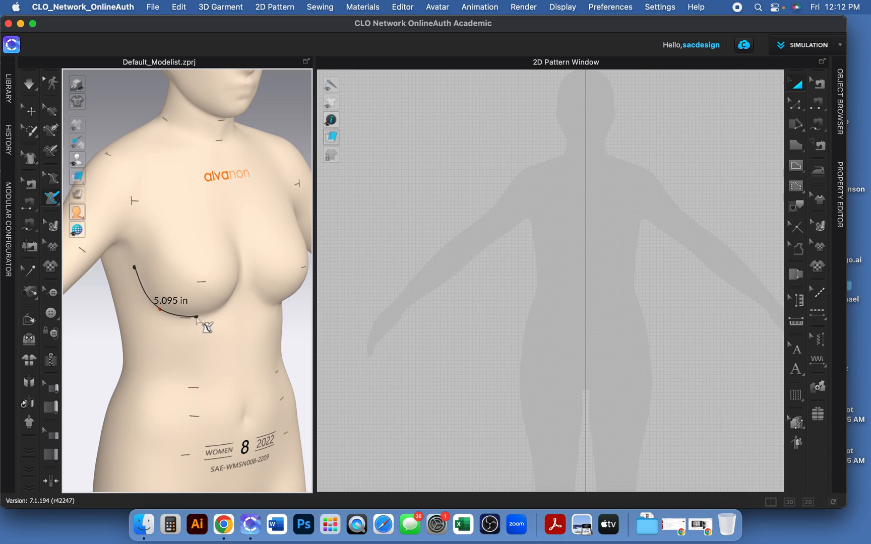
drag(197, 320, 228, 303)
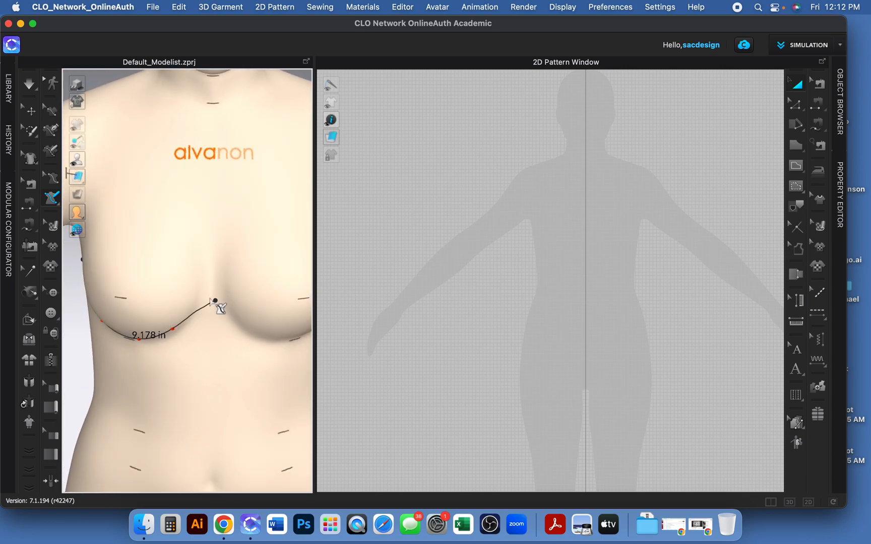
drag(214, 301, 200, 299)
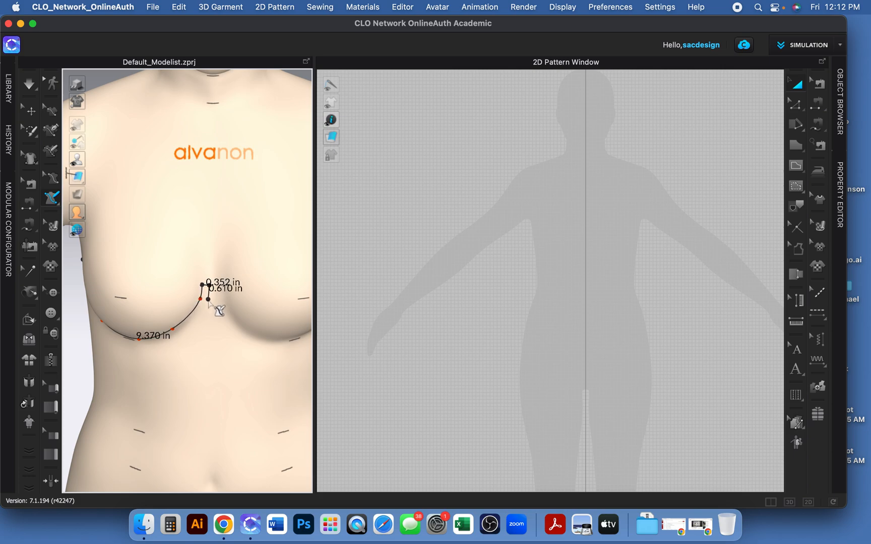
drag(219, 308, 191, 338)
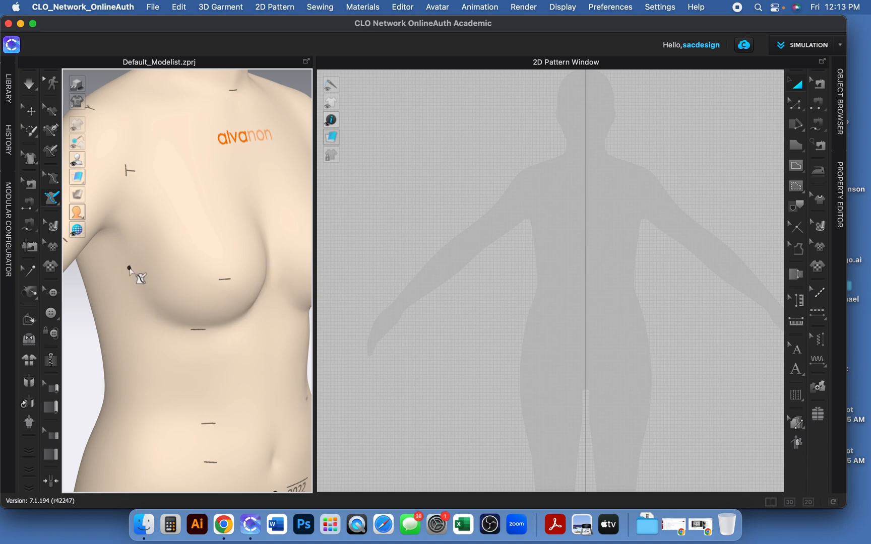
- Draw the outer underwire curve from the side to a short rise between the breasts
drag(127, 268, 147, 316)
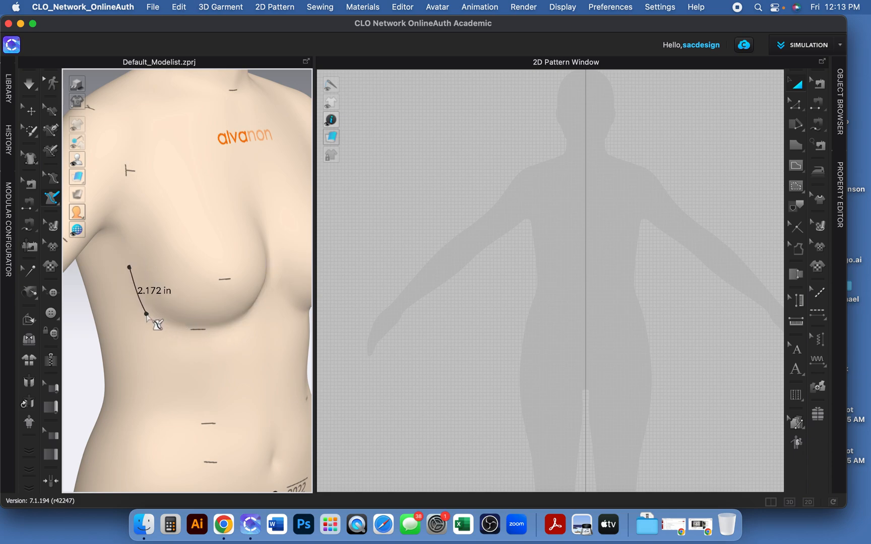
drag(147, 316, 203, 329)
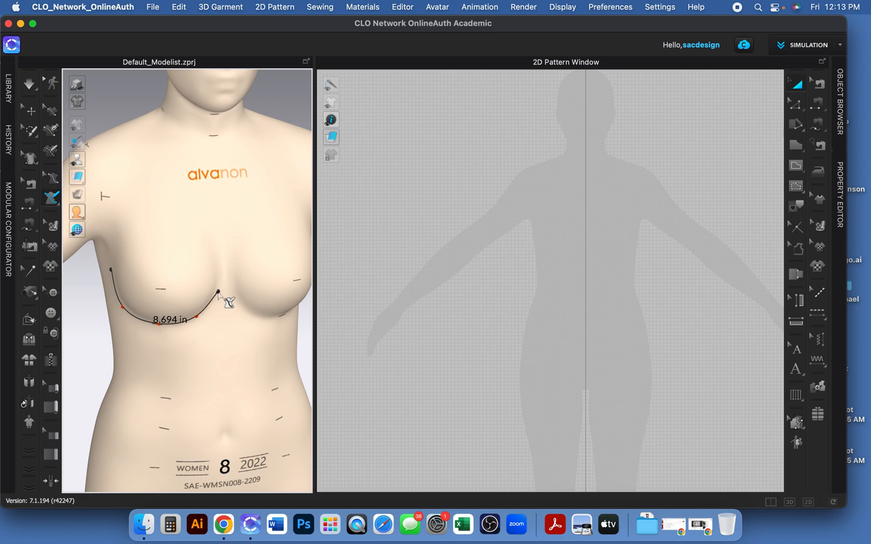
drag(219, 291, 222, 289)
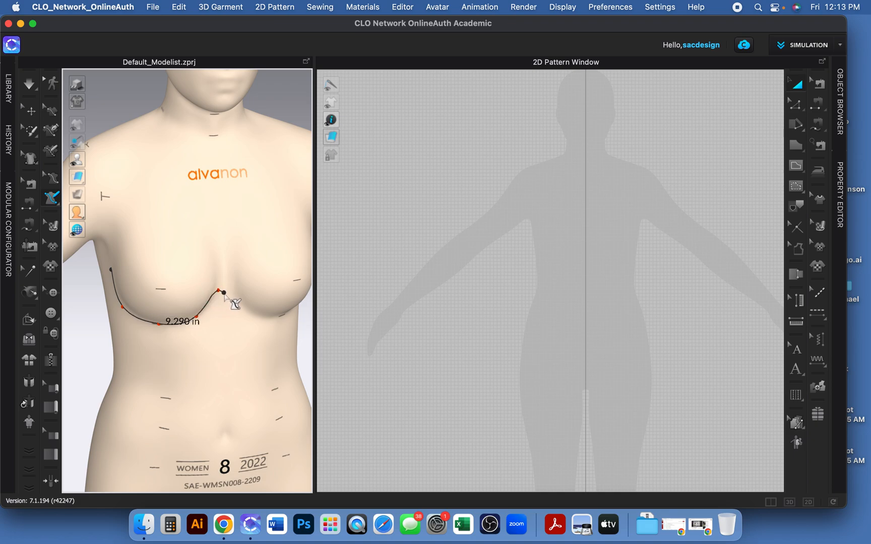
drag(222, 291, 229, 294)
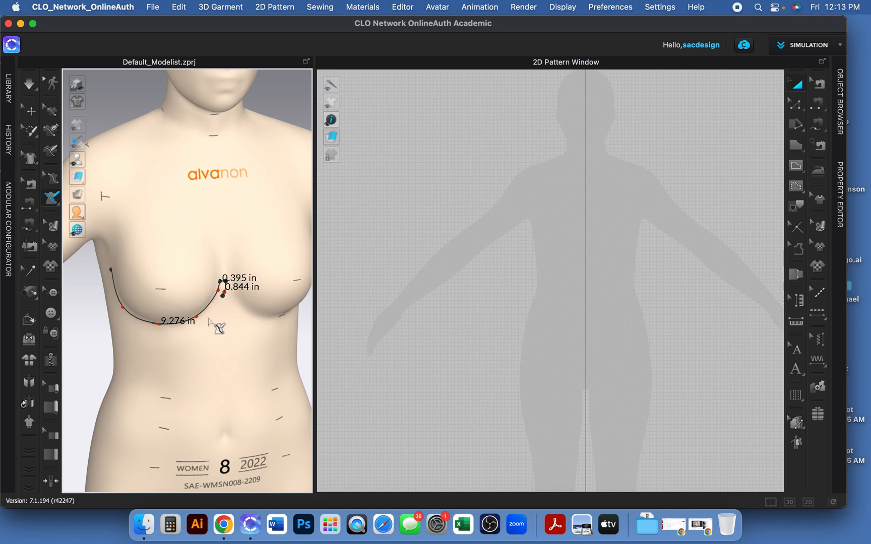
- Draw the inner curve back under the breast and join it to the start, closing the band
drag(221, 281, 199, 332)
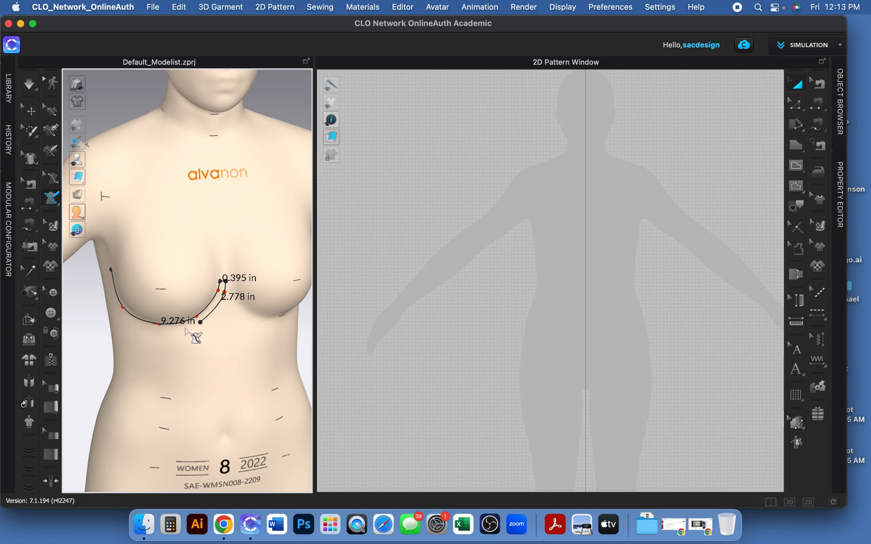
drag(199, 322, 159, 329)
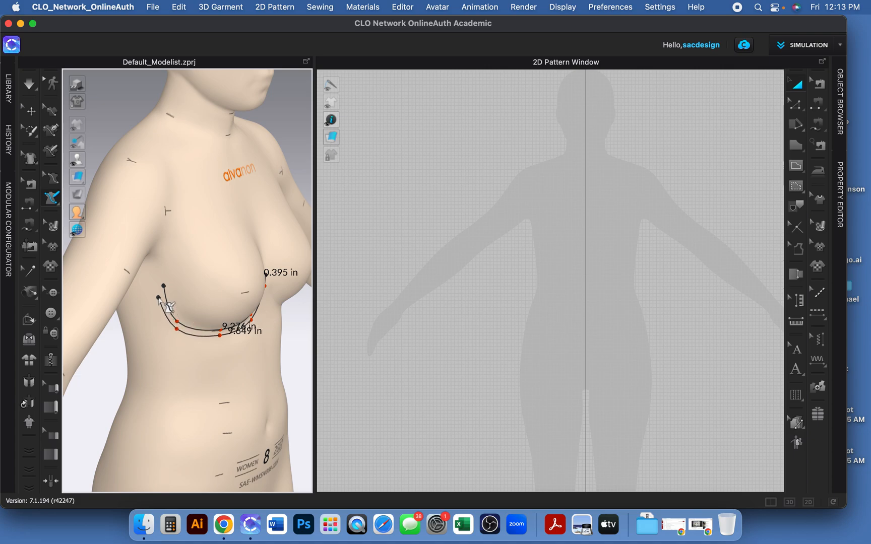
drag(172, 309, 168, 295)
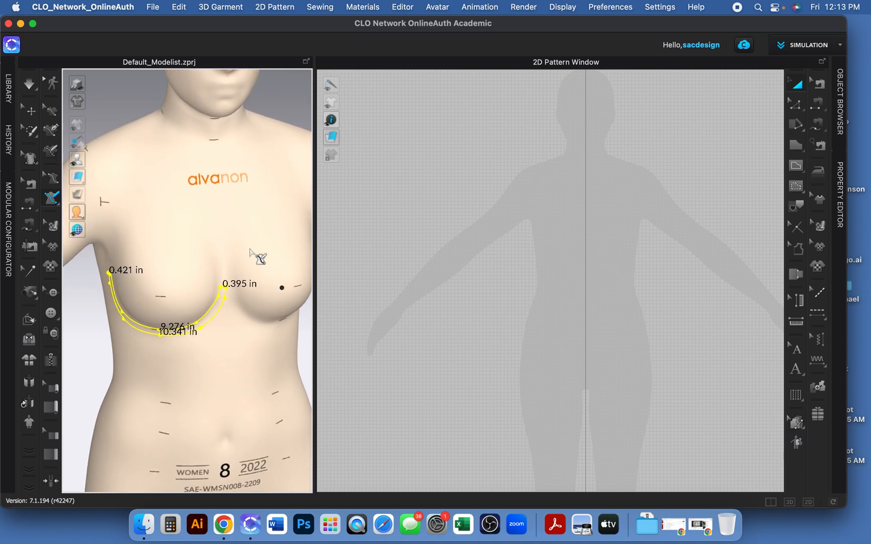
mouse_move(50, 197)
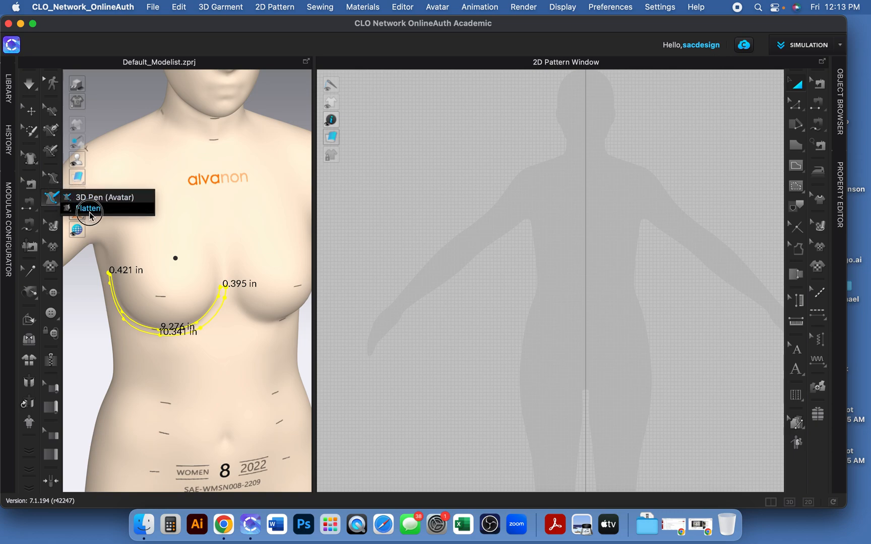
- Flatten the closed underwire band into a U-shaped 2D pattern piece
click(88, 209)
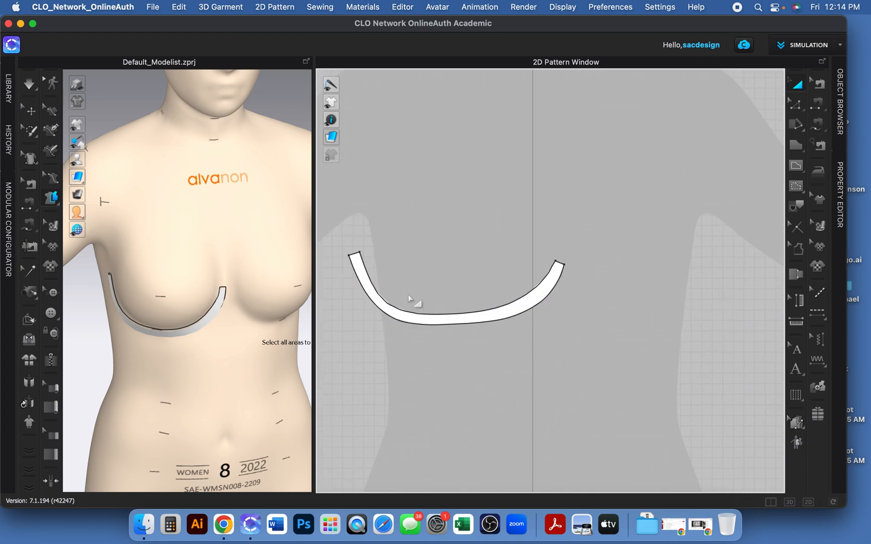
click(800, 147)
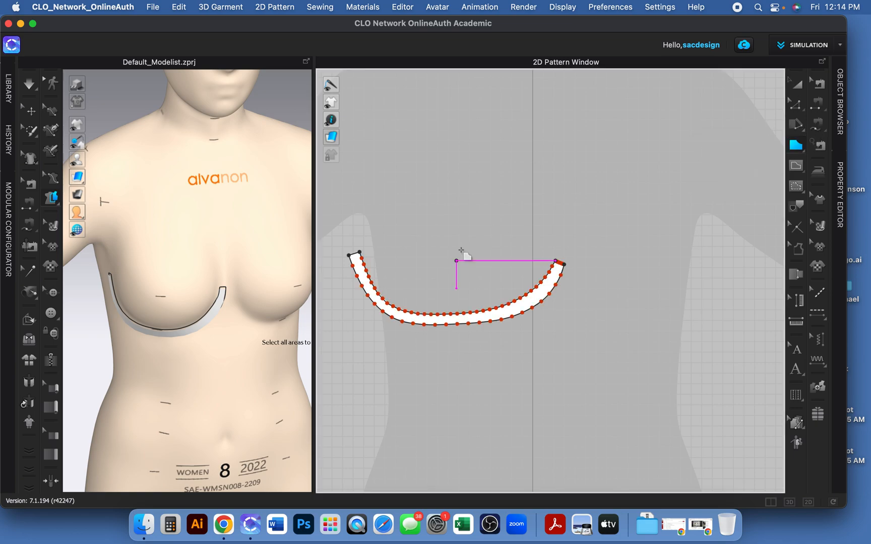
- Draw a half-circle cup piece inside the band and even its curved edge into equal halves
drag(458, 262, 386, 260)
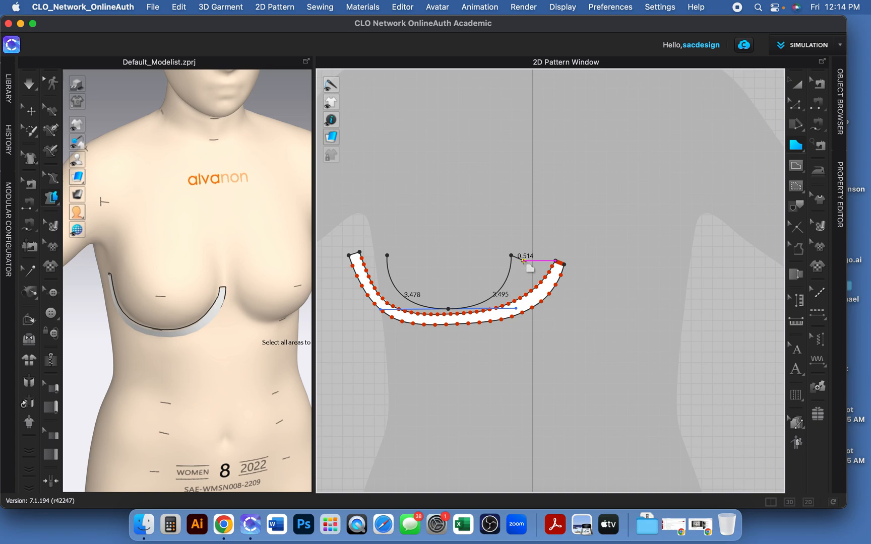
click(450, 288)
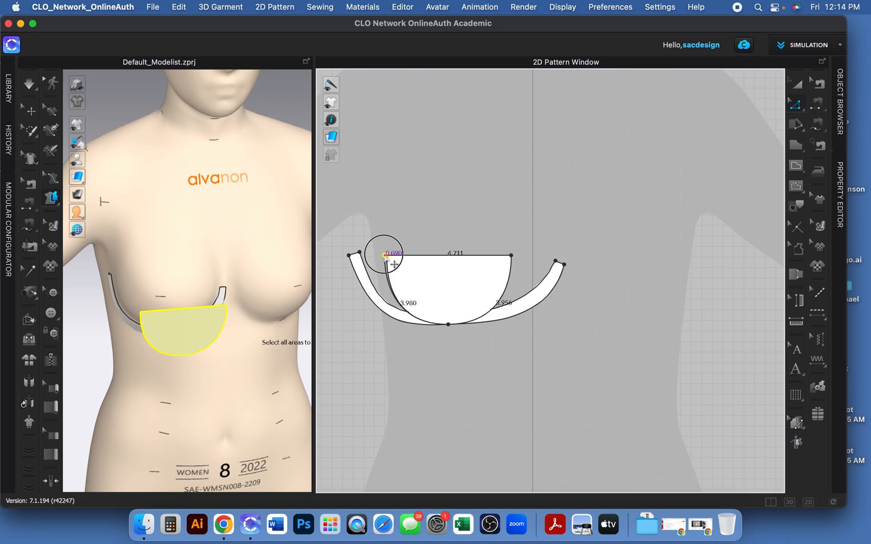
drag(387, 256, 517, 255)
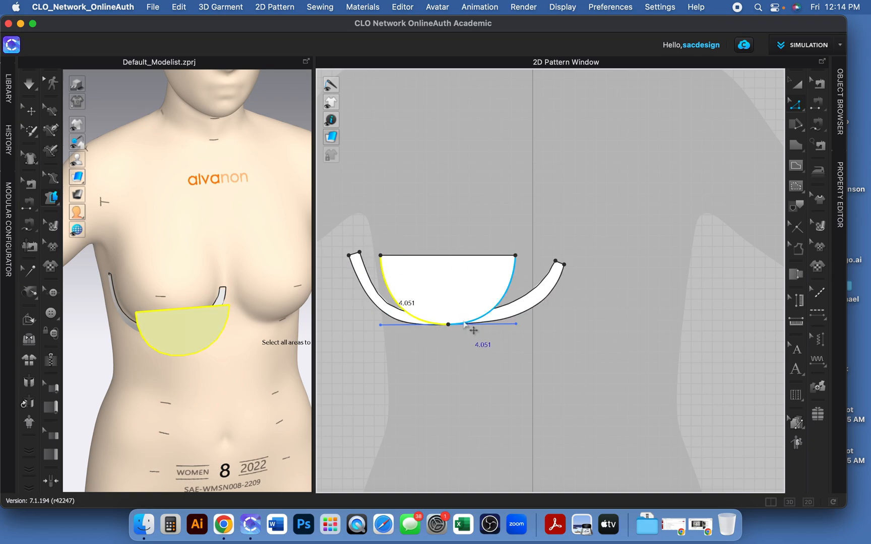
- Offset the cup's curved edge 0.25 in as an internal line and remove the extra curved strip
right_click(473, 325)
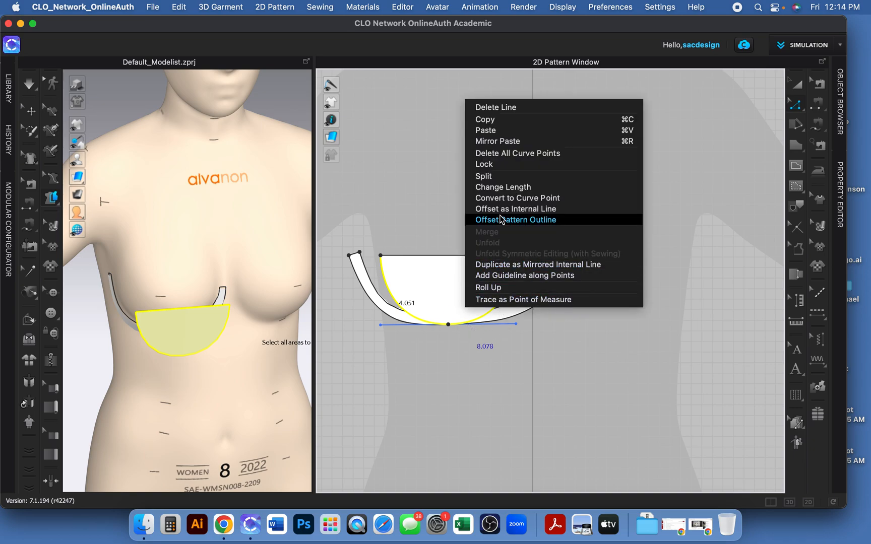
click(515, 209)
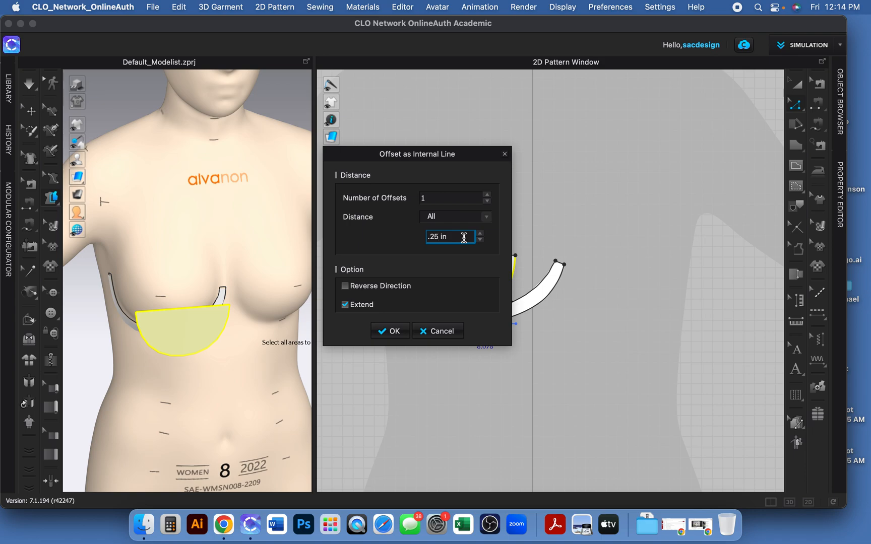
click(391, 331)
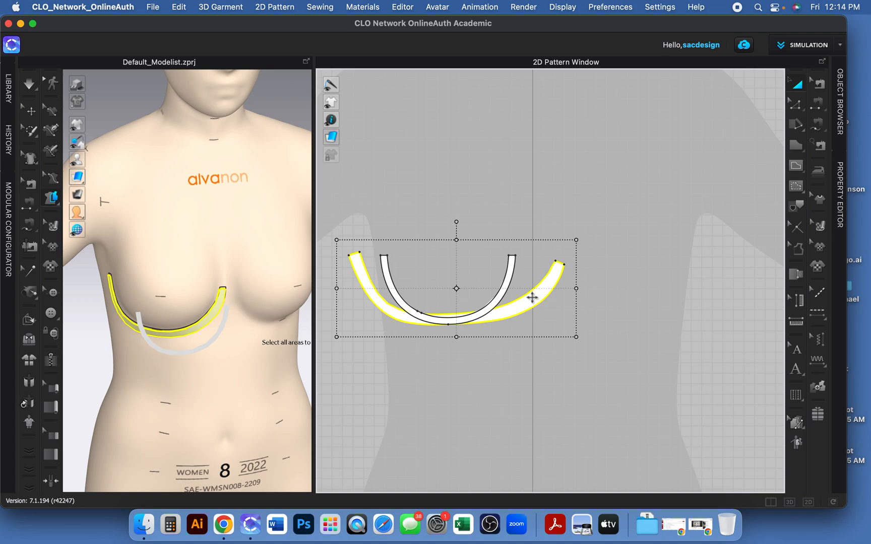
click(536, 299)
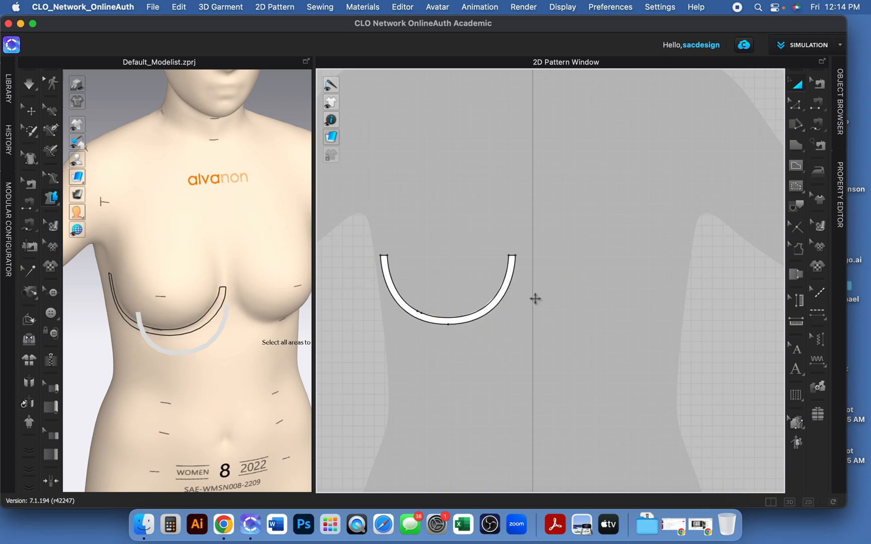
click(447, 292)
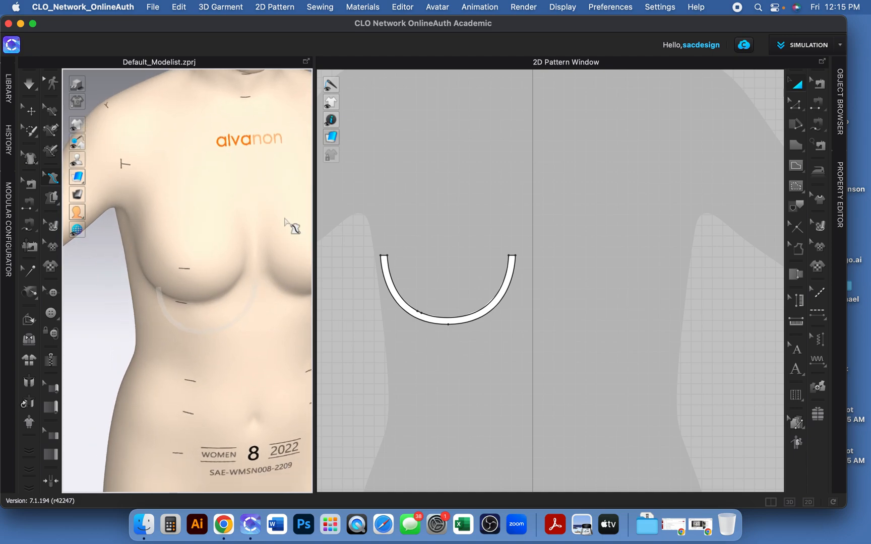
mouse_move(436, 261)
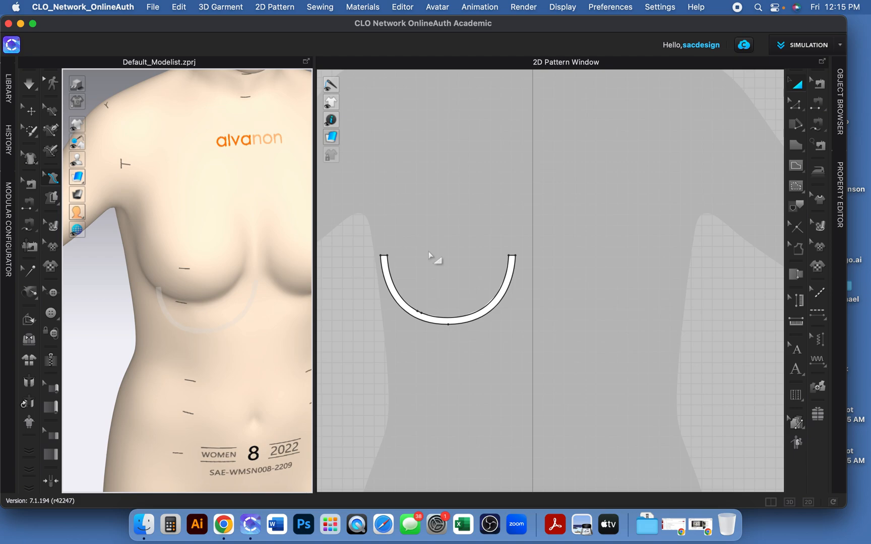
mouse_move(364, 200)
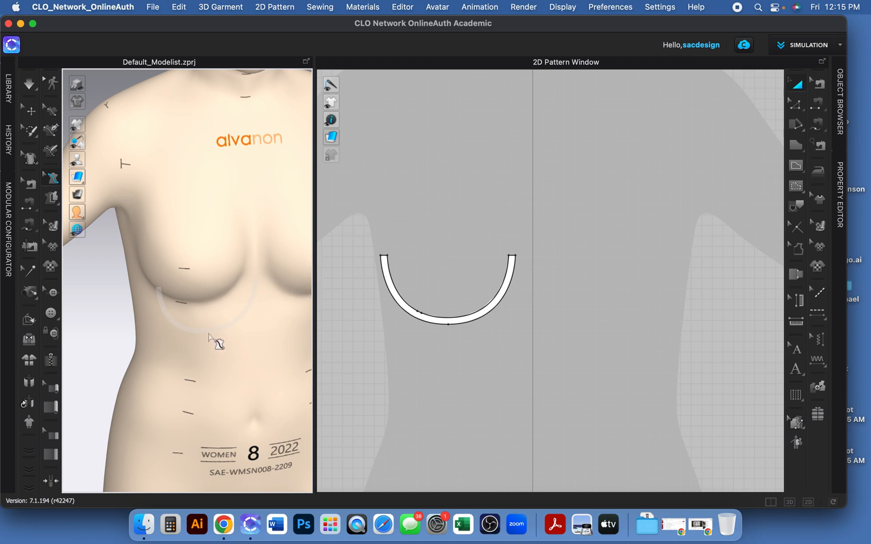
- Pin both ends of the underwire band using box pinning
click(447, 311)
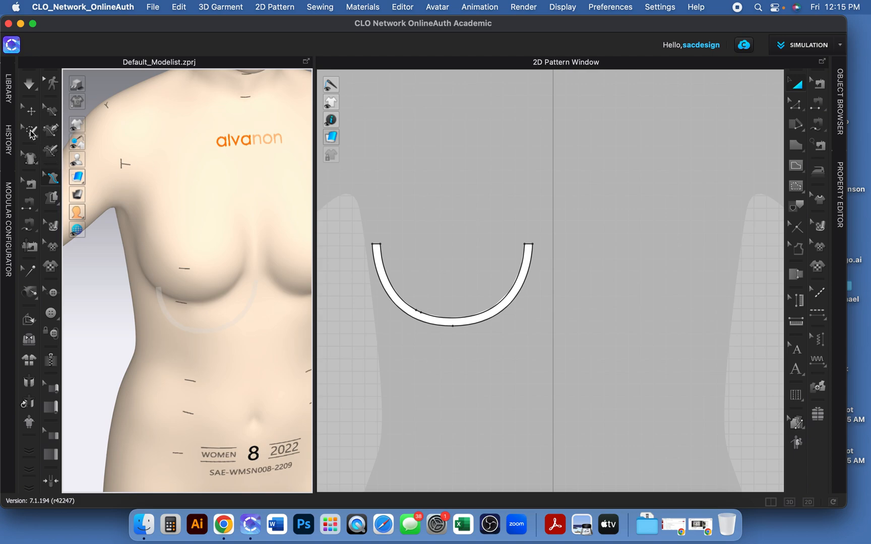
click(29, 130)
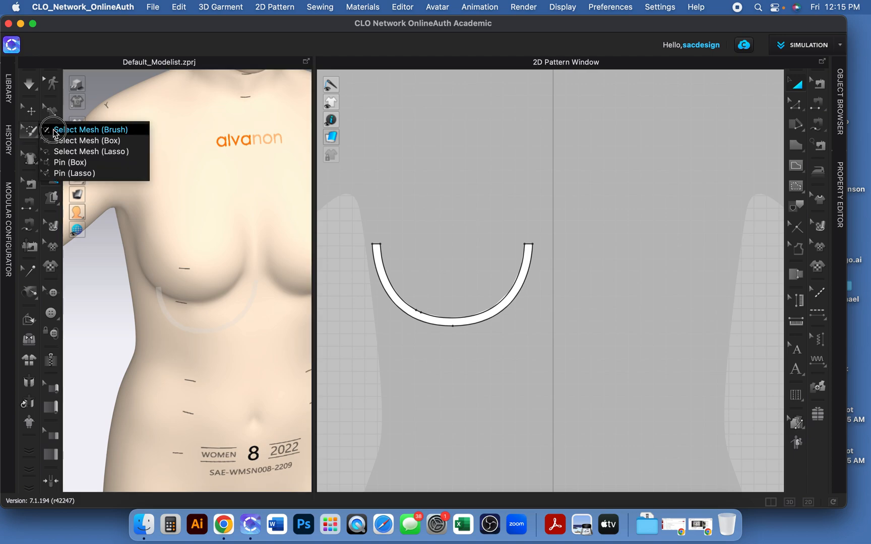
click(89, 140)
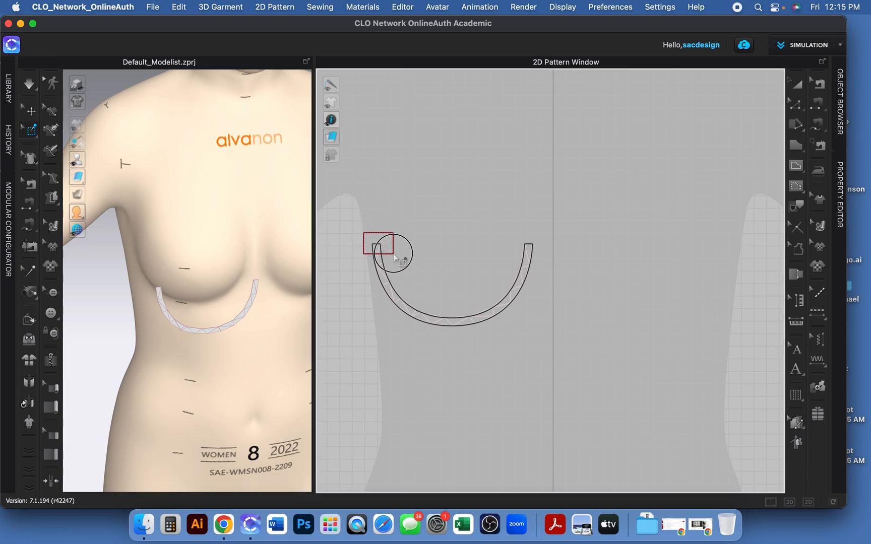
drag(378, 242, 533, 233)
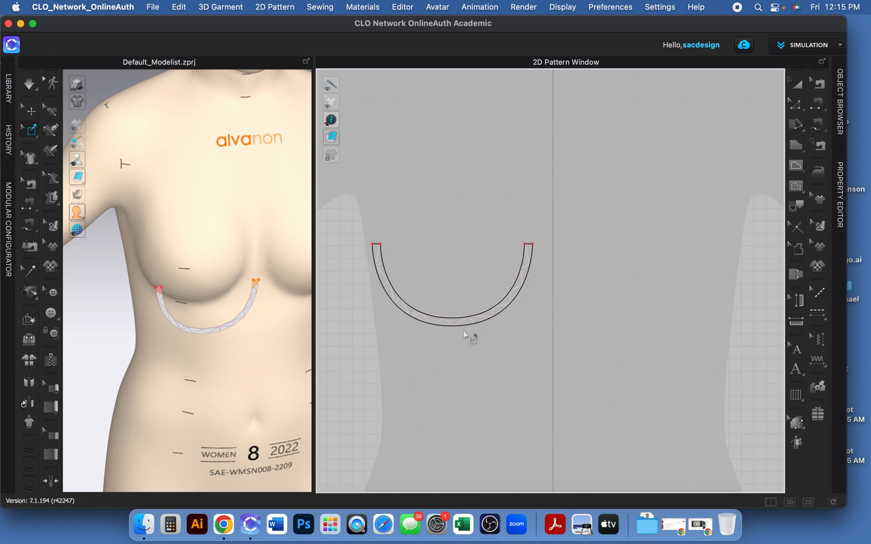
mouse_move(638, 311)
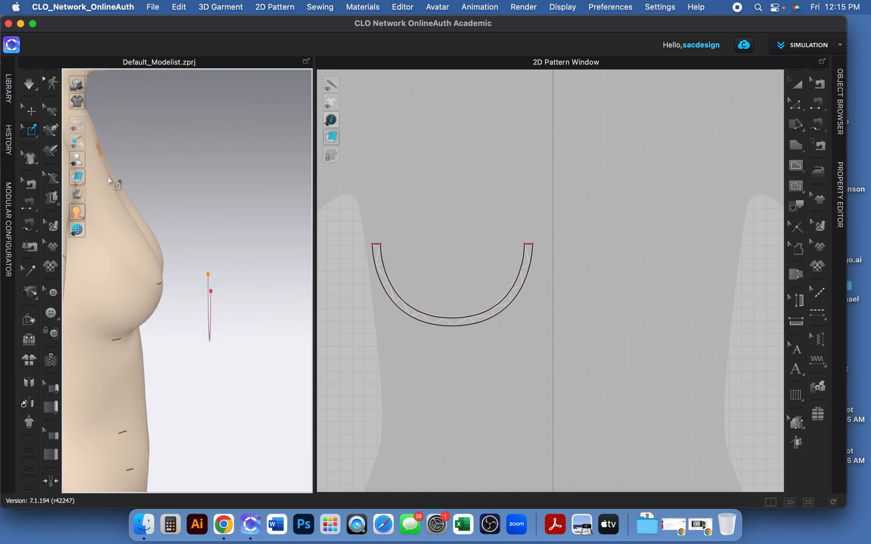
- Select the underwire band and move it up under the breast with the 3D gizmo
click(453, 289)
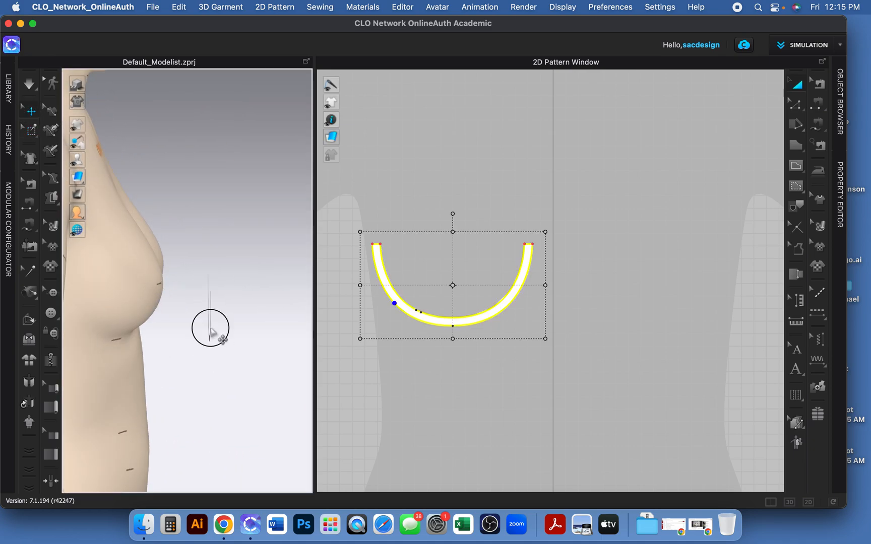
click(211, 328)
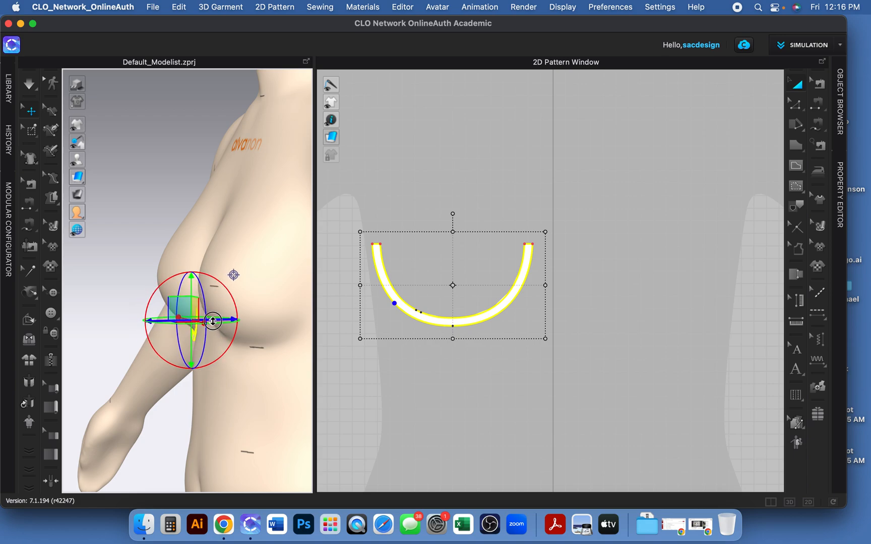
drag(211, 320, 255, 398)
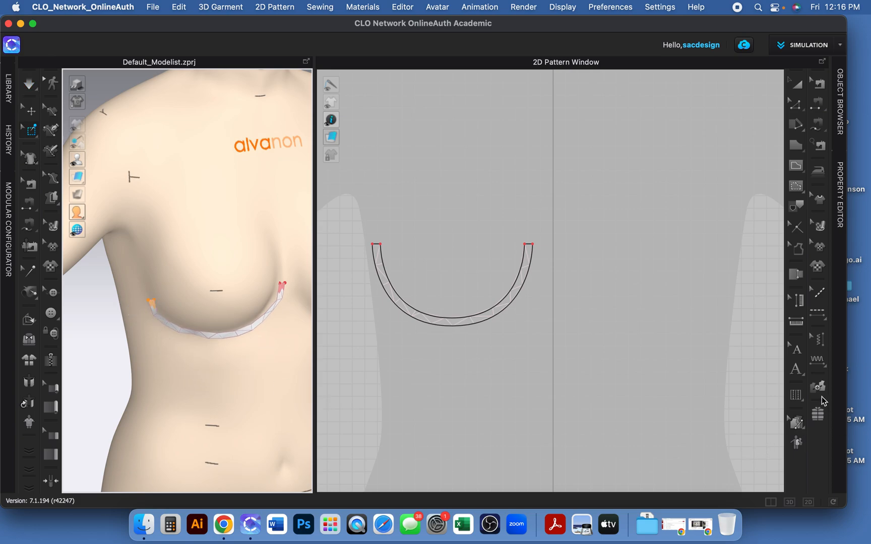
- Show the Property Editor and simulate so the pinned band settles against the breast fold
click(497, 300)
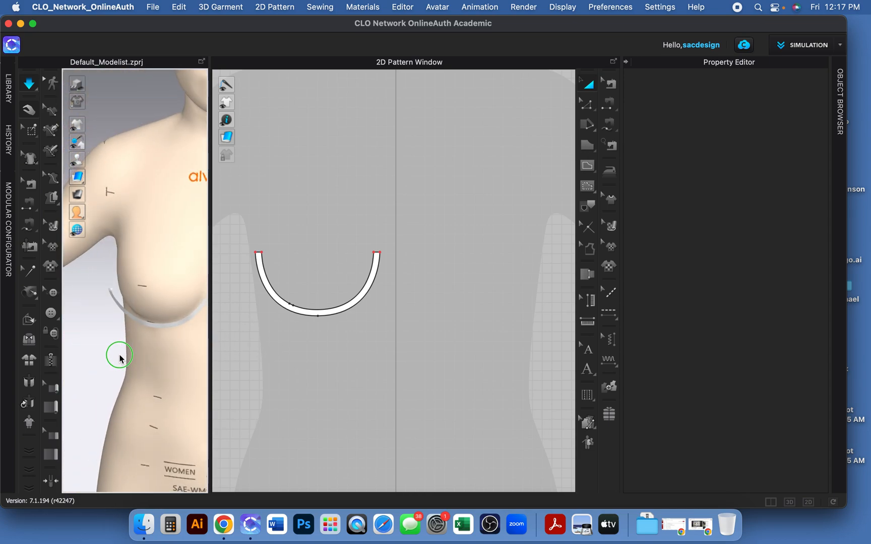
drag(120, 355, 81, 359)
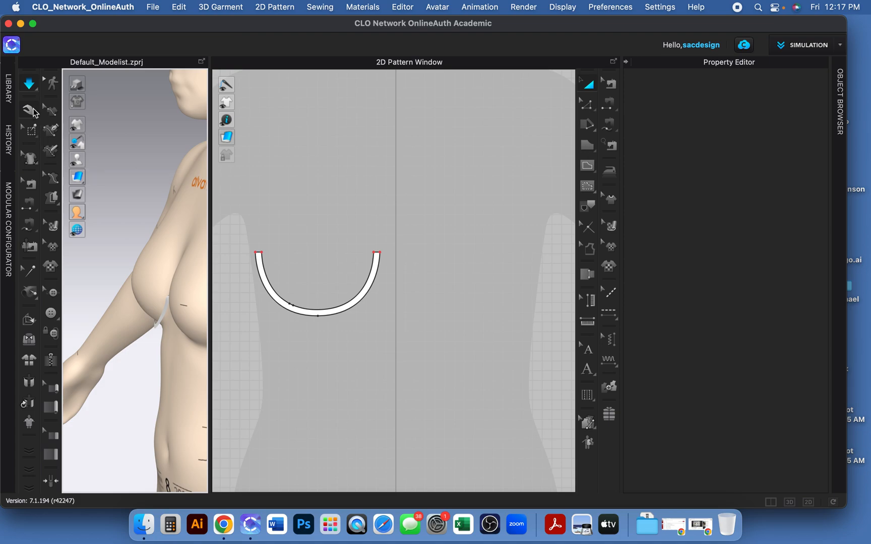
click(161, 321)
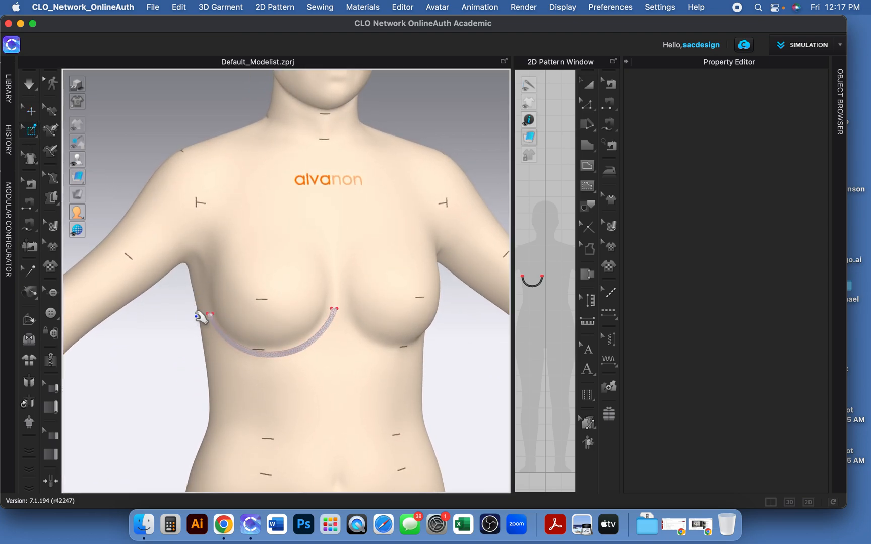
click(28, 83)
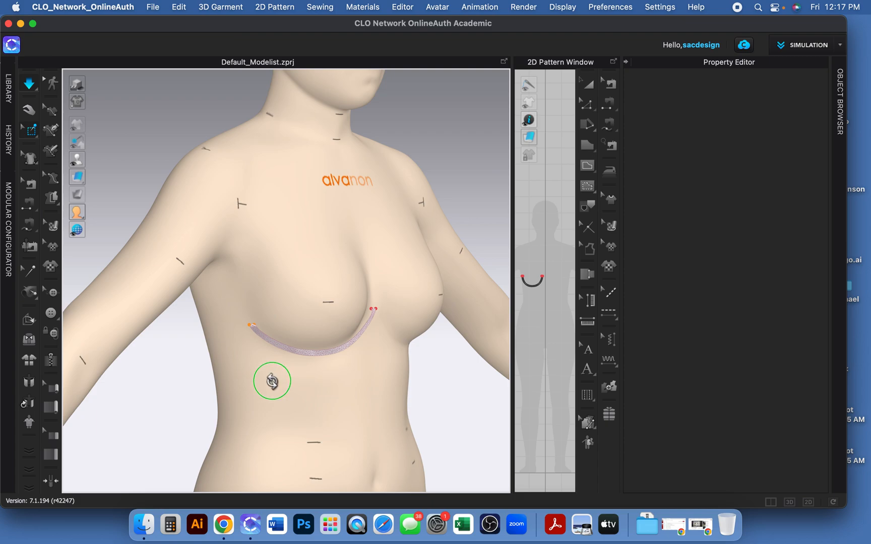
drag(272, 381, 261, 331)
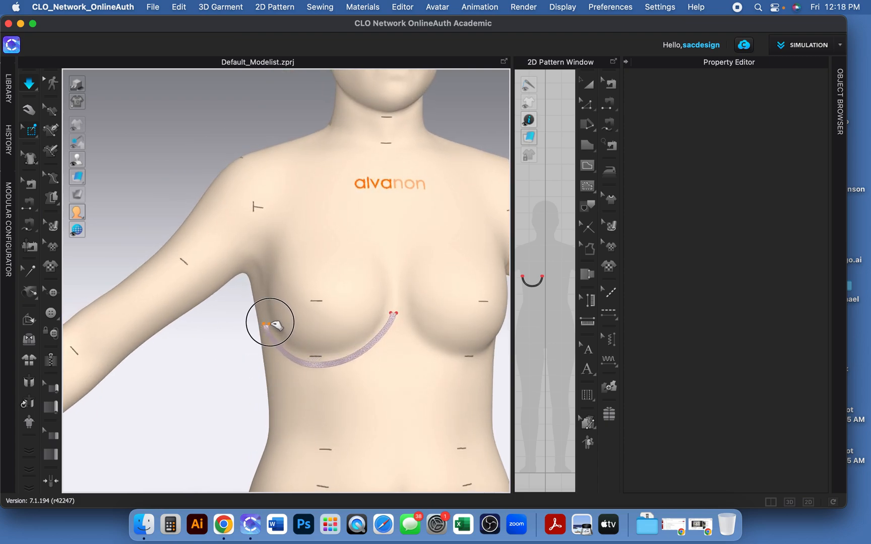
drag(271, 333, 267, 320)
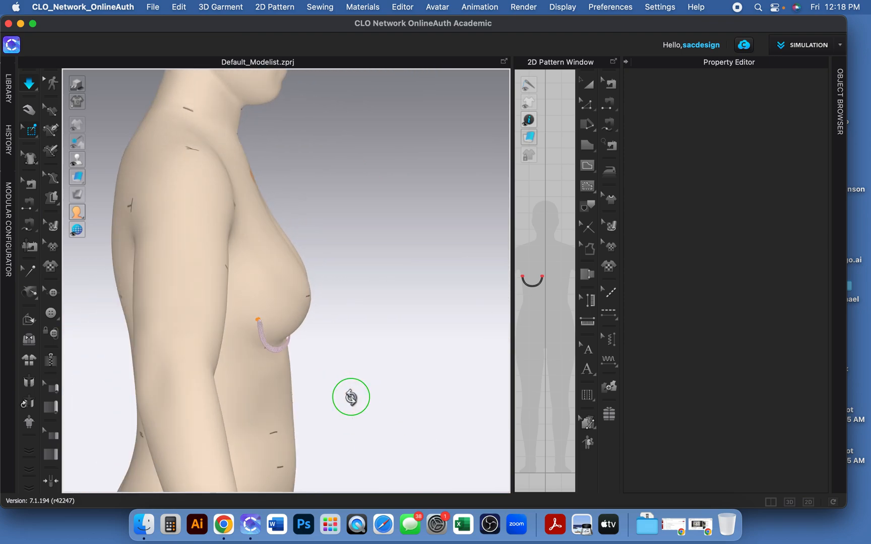
drag(350, 397, 281, 397)
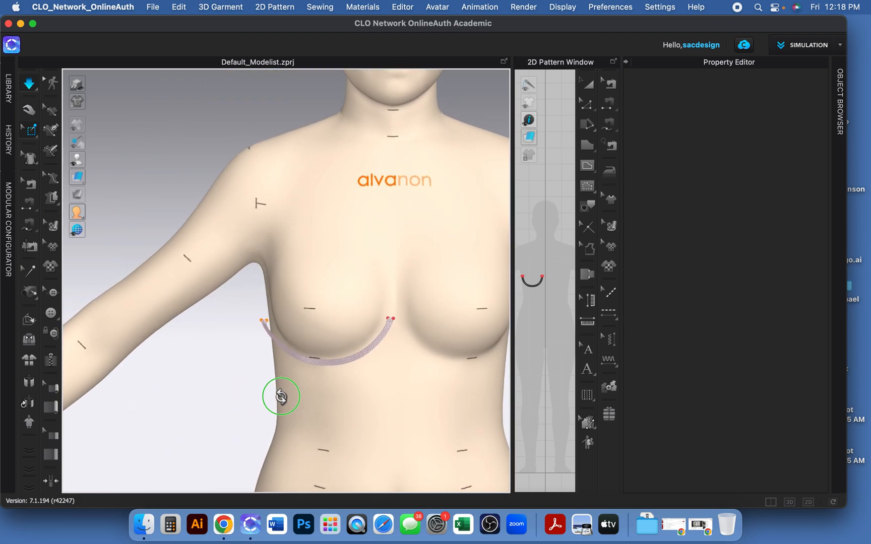
drag(280, 396, 336, 399)
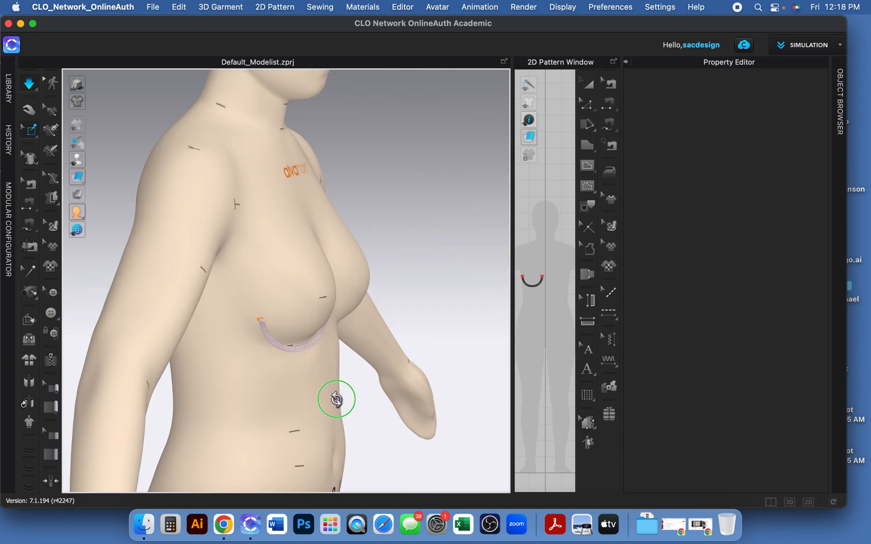
drag(336, 398, 270, 341)
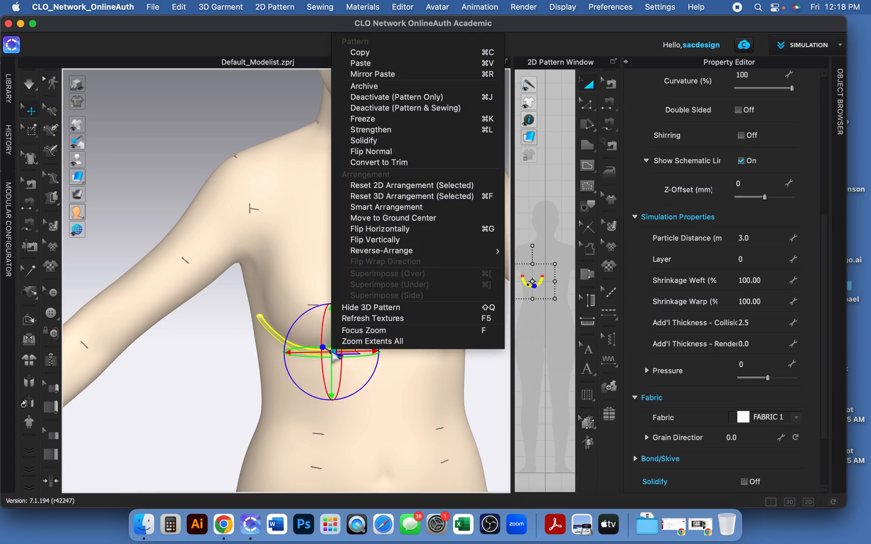
mouse_move(365, 140)
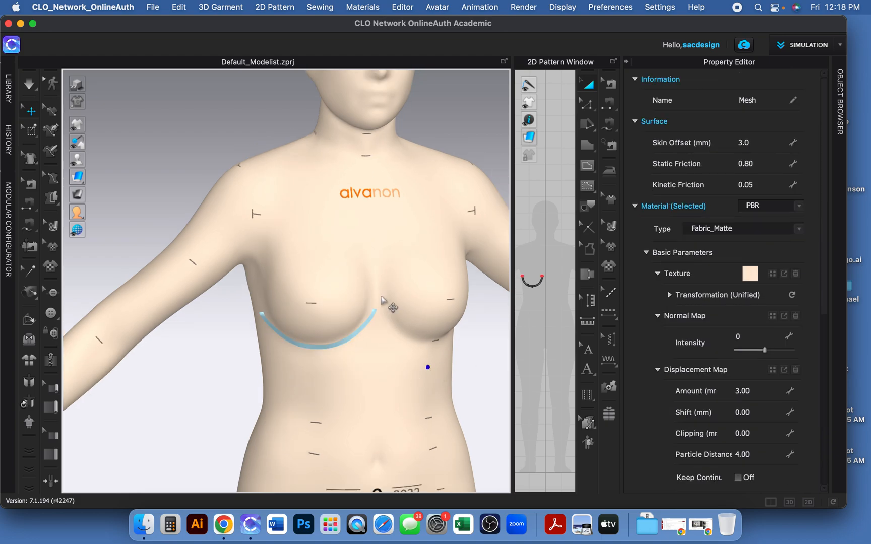
mouse_move(392, 359)
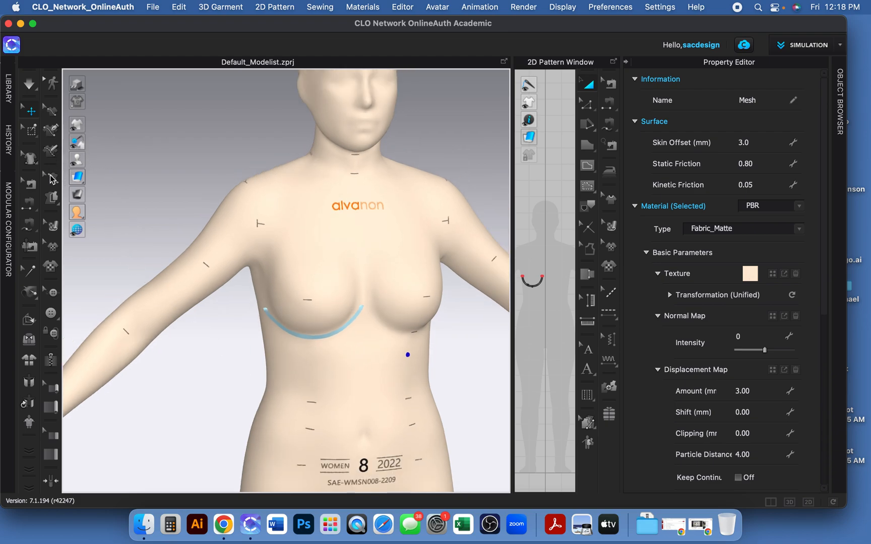
mouse_move(51, 182)
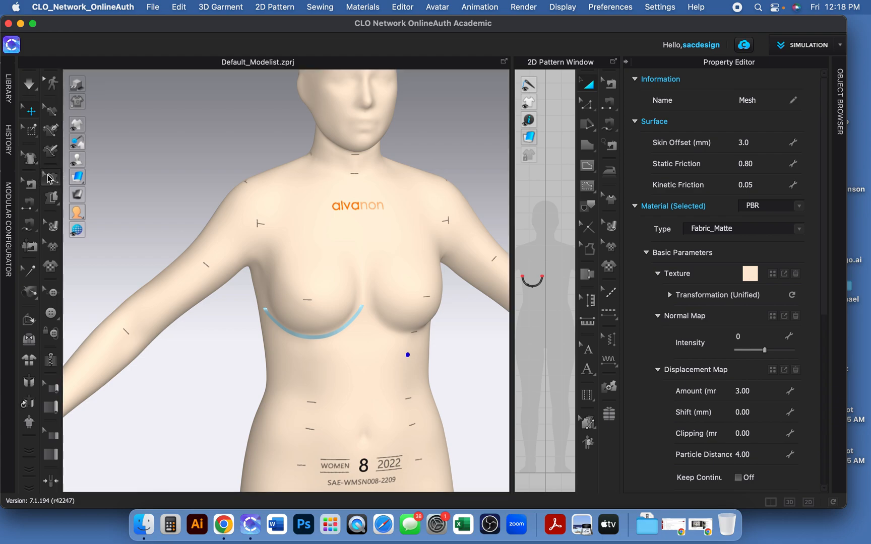
mouse_move(53, 199)
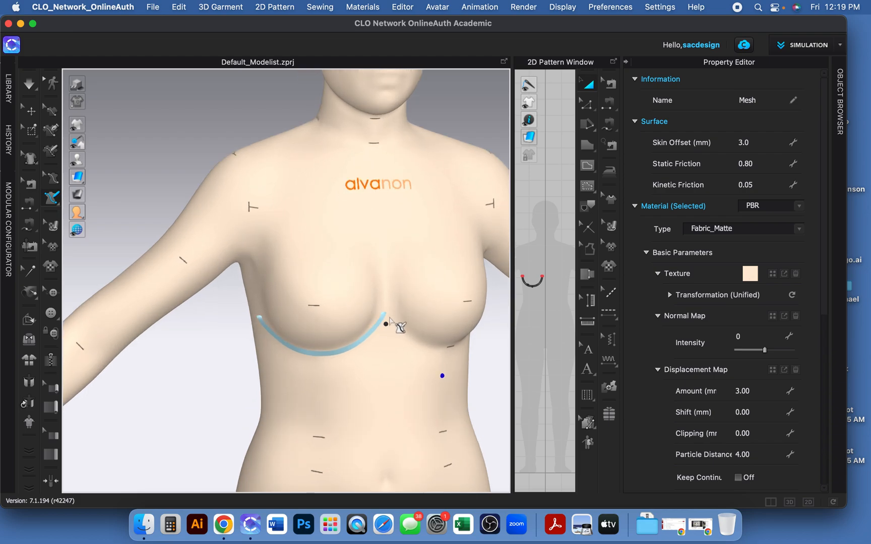
mouse_move(257, 323)
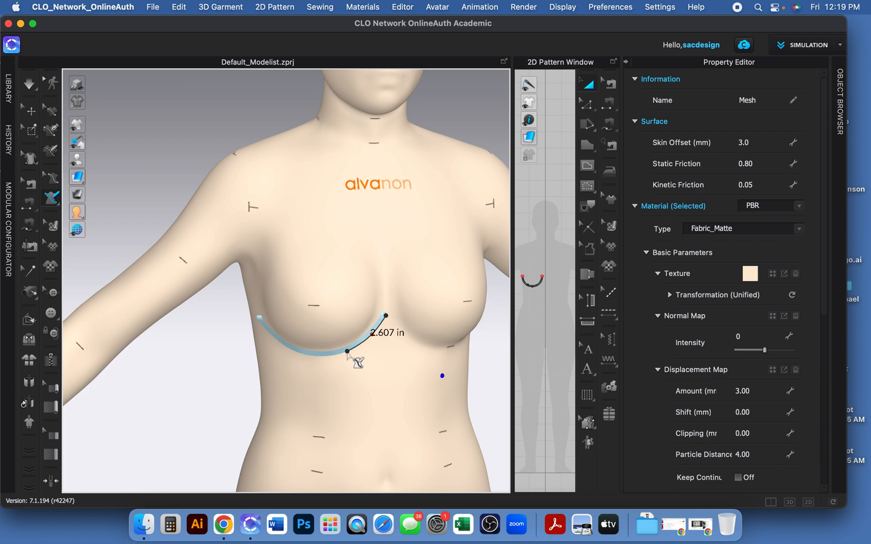
- Trace the lower cup edge along the underwire and draw the upper curve over the breast, closing the outline
drag(347, 351, 311, 356)
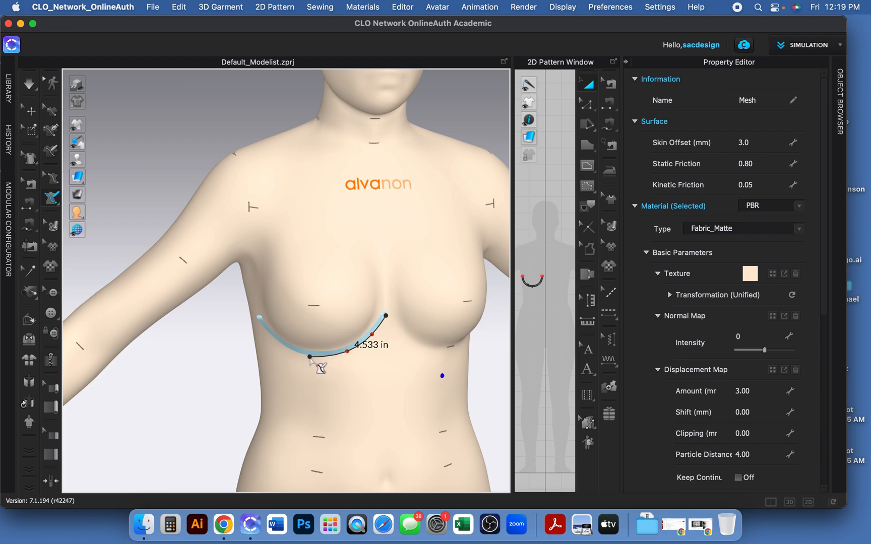
drag(320, 366, 280, 342)
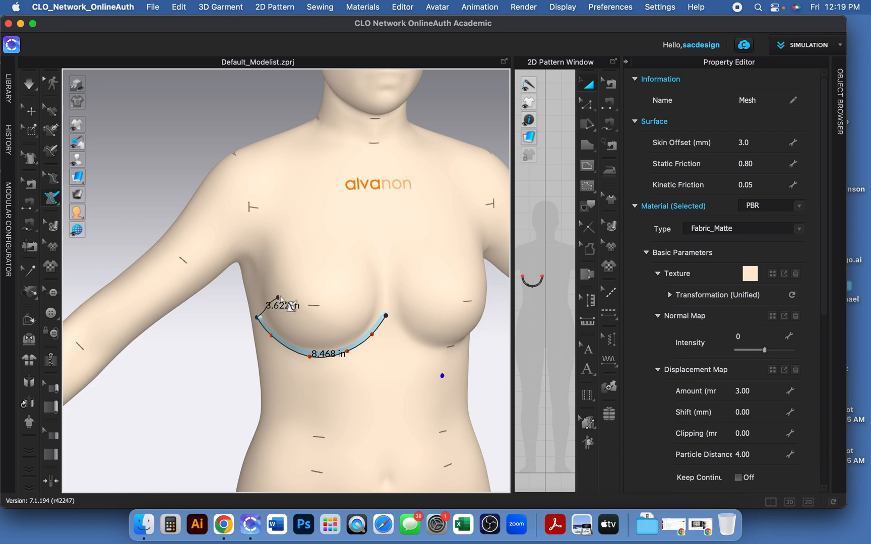
drag(282, 306, 282, 288)
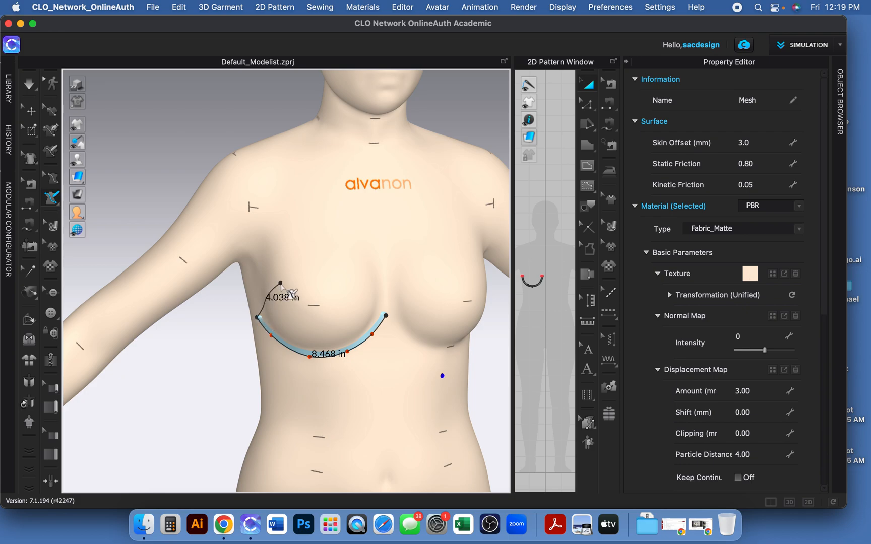
drag(282, 276, 312, 274)
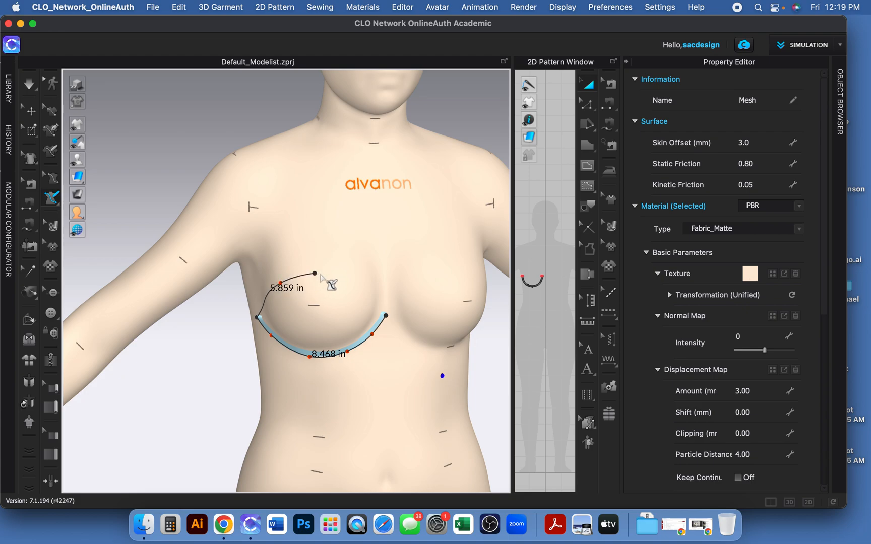
drag(312, 267, 349, 282)
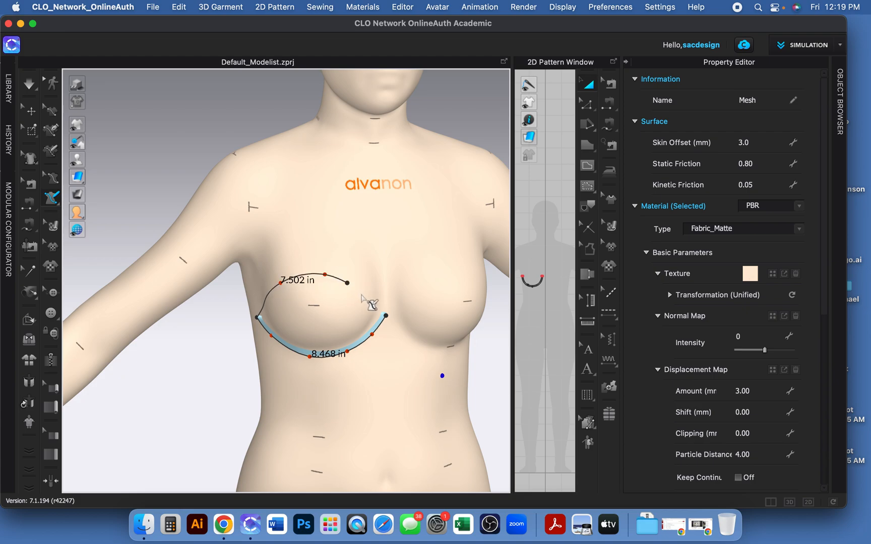
drag(348, 283, 383, 308)
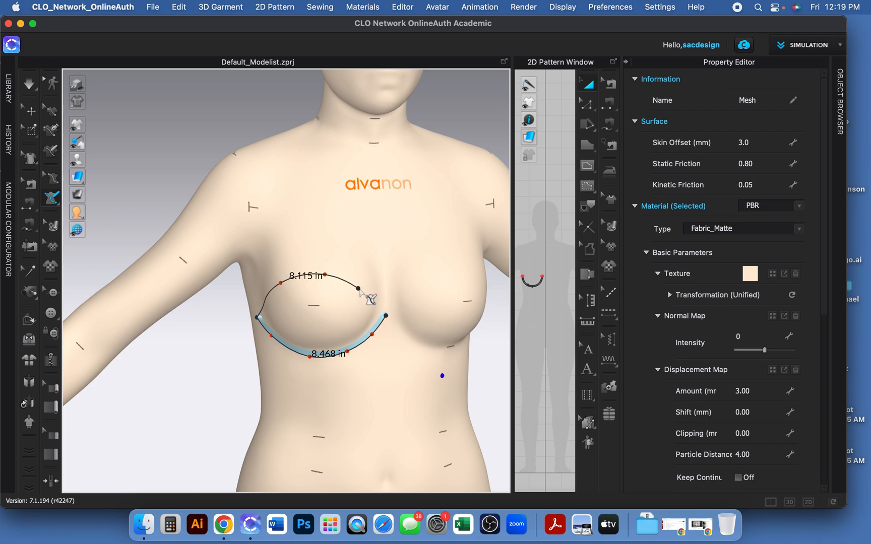
drag(360, 288, 388, 316)
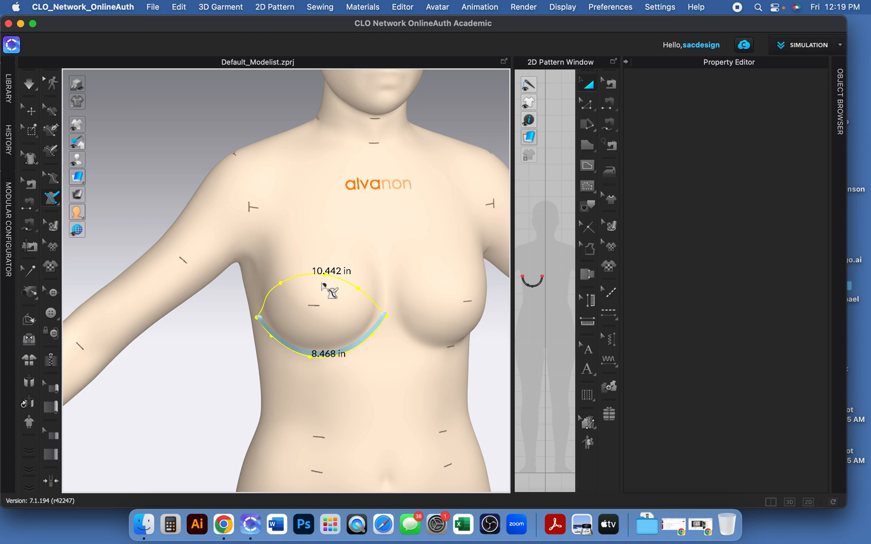
mouse_move(329, 281)
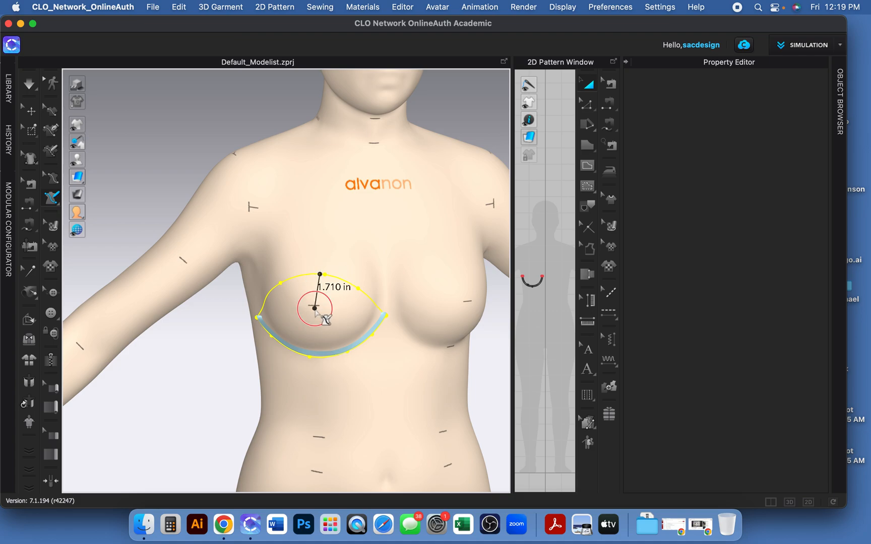
- Draw a vertical centre line down the cup to split it
drag(315, 308, 321, 359)
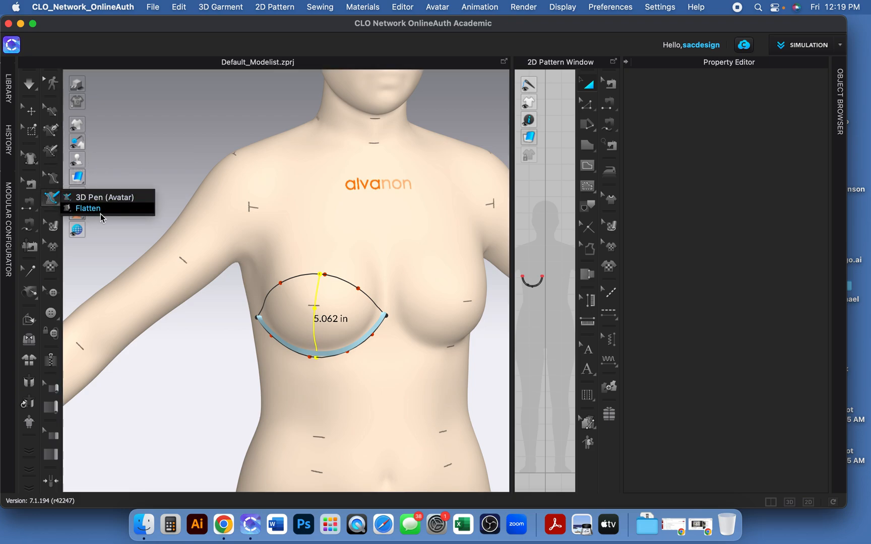
- Flatten both cup areas into two pattern pieces and lay them beside the underwire piece
click(87, 208)
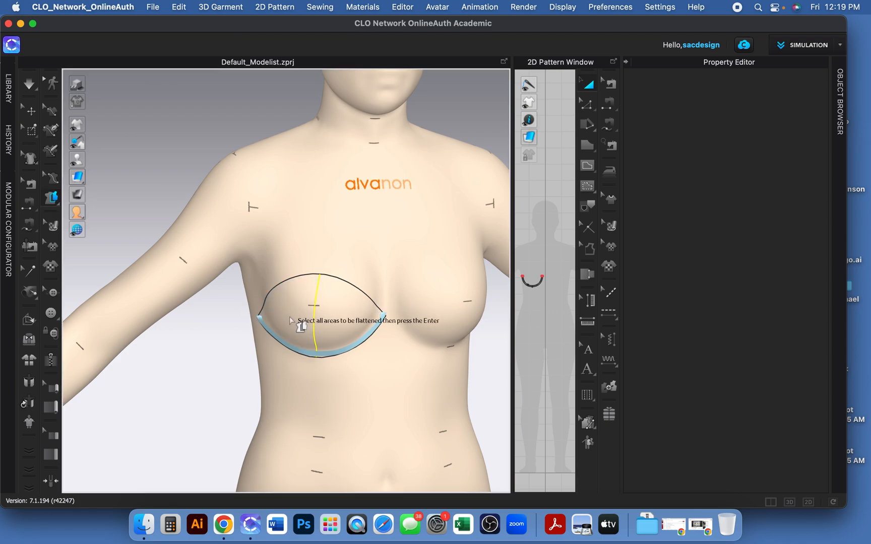
click(292, 319)
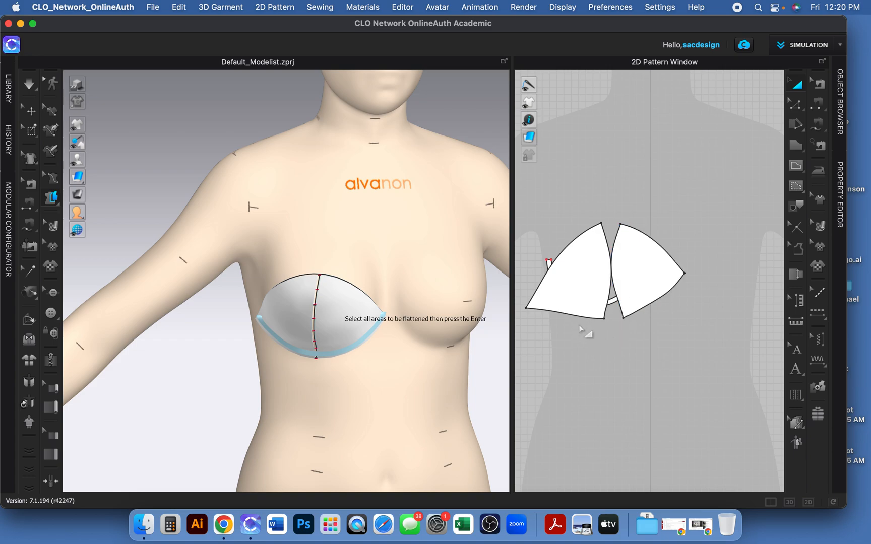
mouse_move(567, 328)
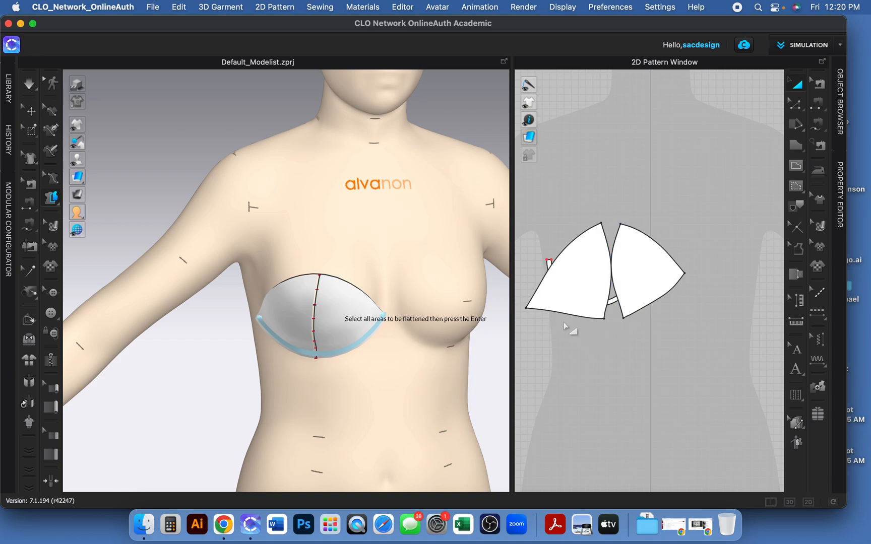
click(567, 272)
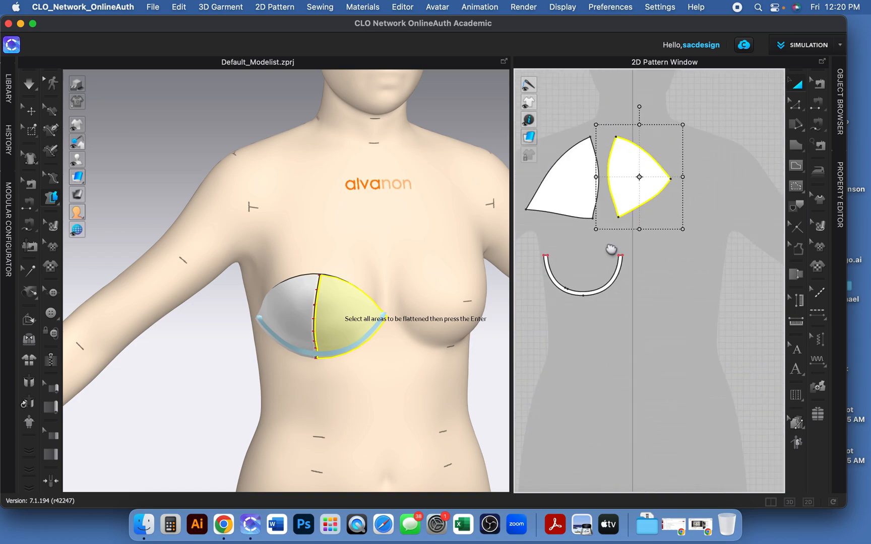
drag(639, 178, 658, 190)
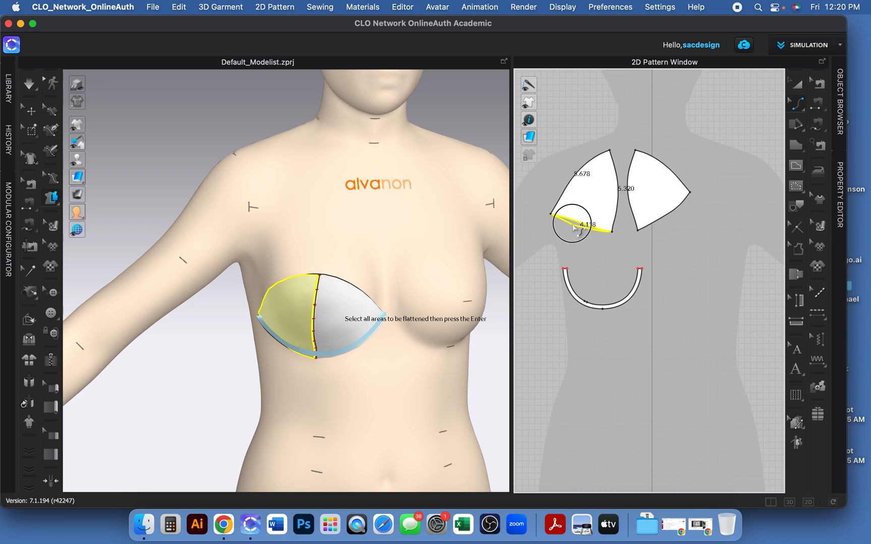
right_click(803, 106)
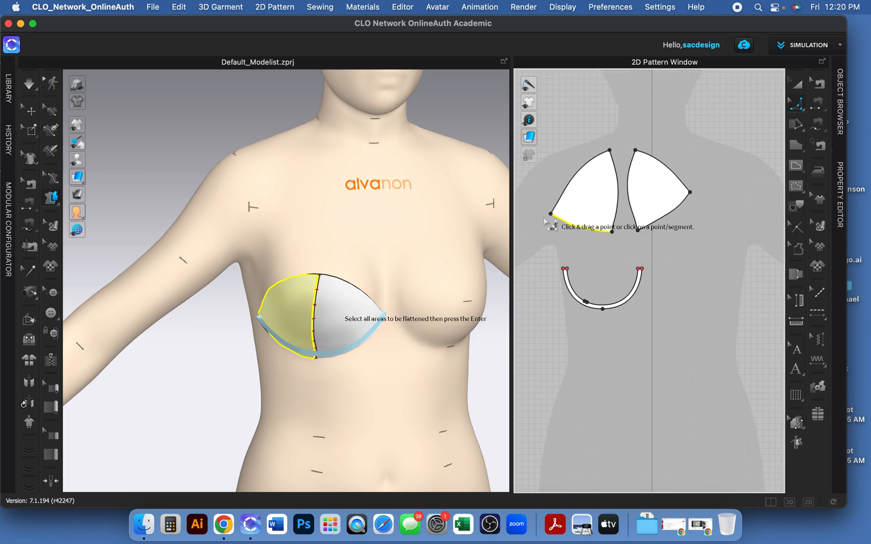
click(578, 228)
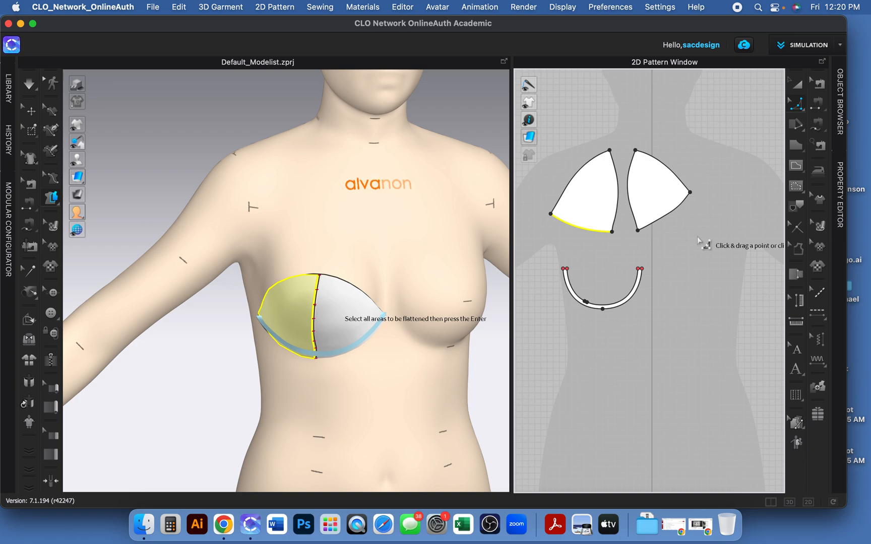
mouse_move(820, 112)
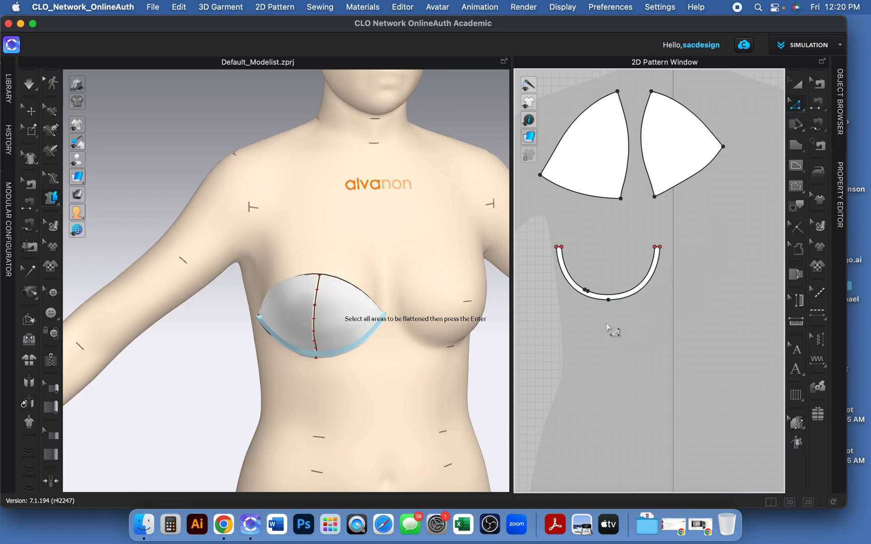
right_click(608, 300)
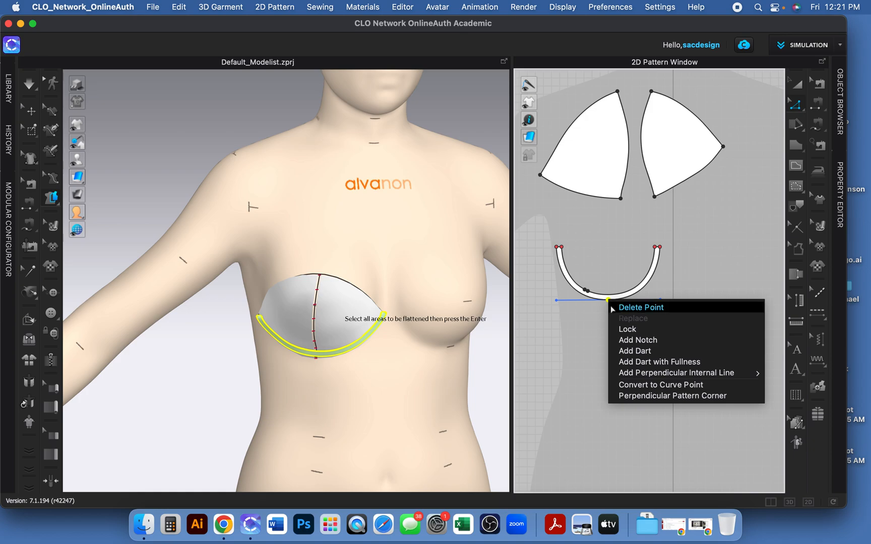
click(642, 307)
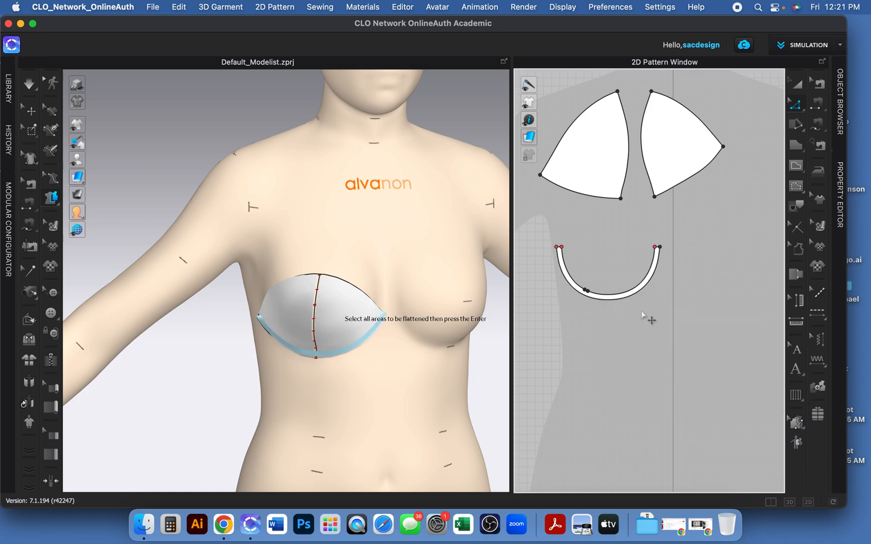
- Select the underwire's outer curved edge, showing its measured length of 8.076
click(589, 198)
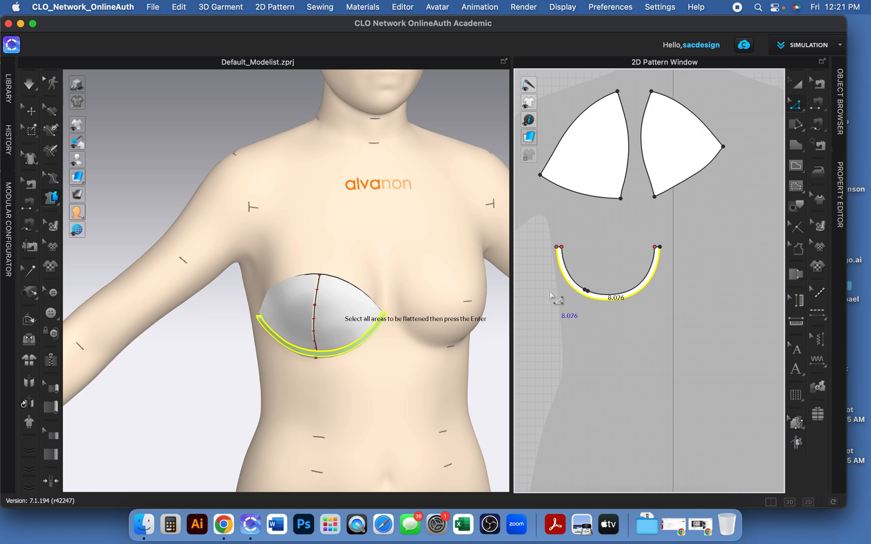
mouse_move(606, 223)
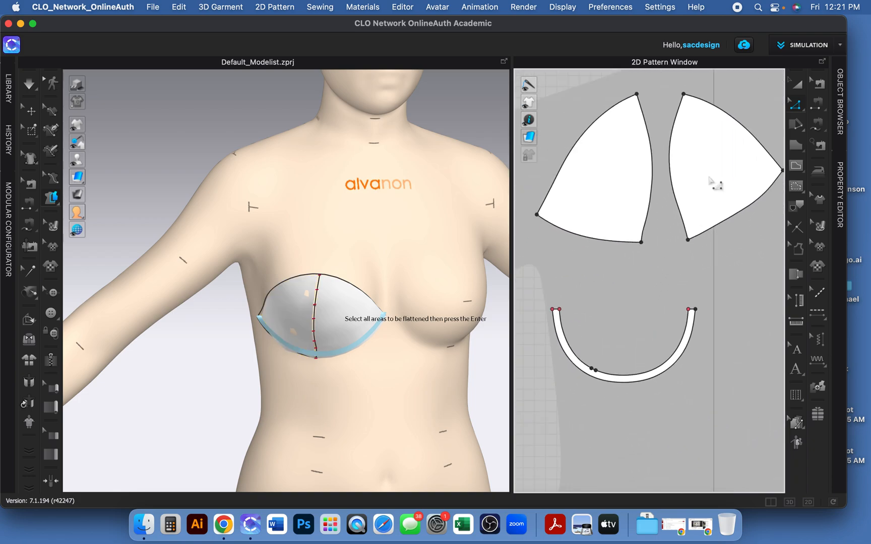
mouse_move(680, 374)
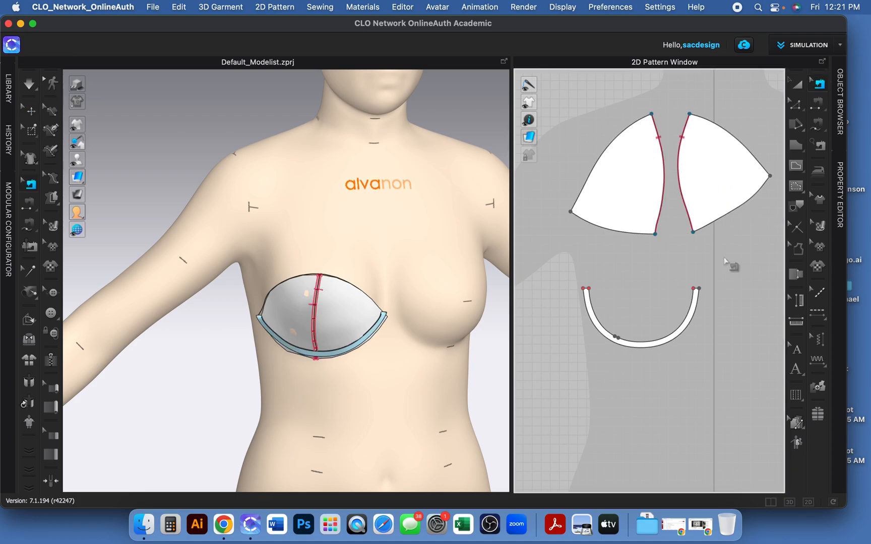
mouse_move(822, 118)
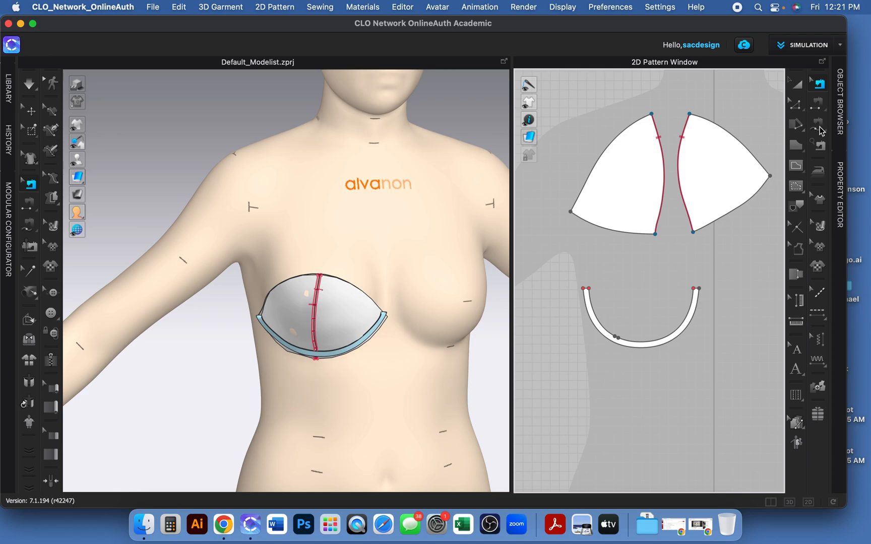
- Switch to N Segment Sewing and add a quarter-inch offset internal line along the left cup's lower edge
click(795, 102)
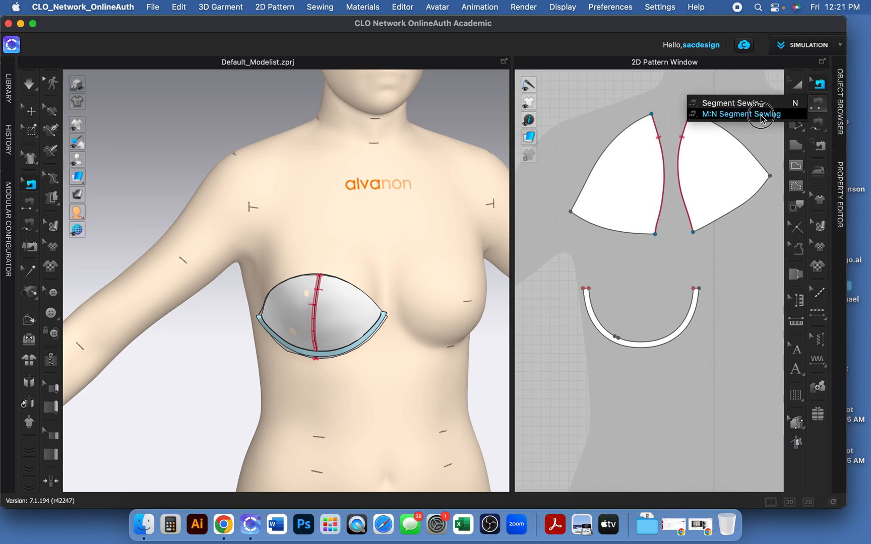
click(742, 114)
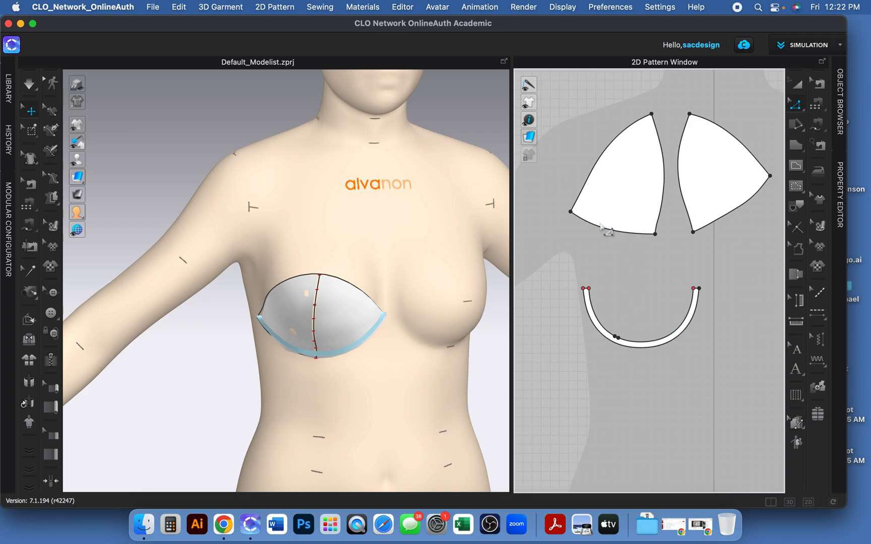
right_click(592, 226)
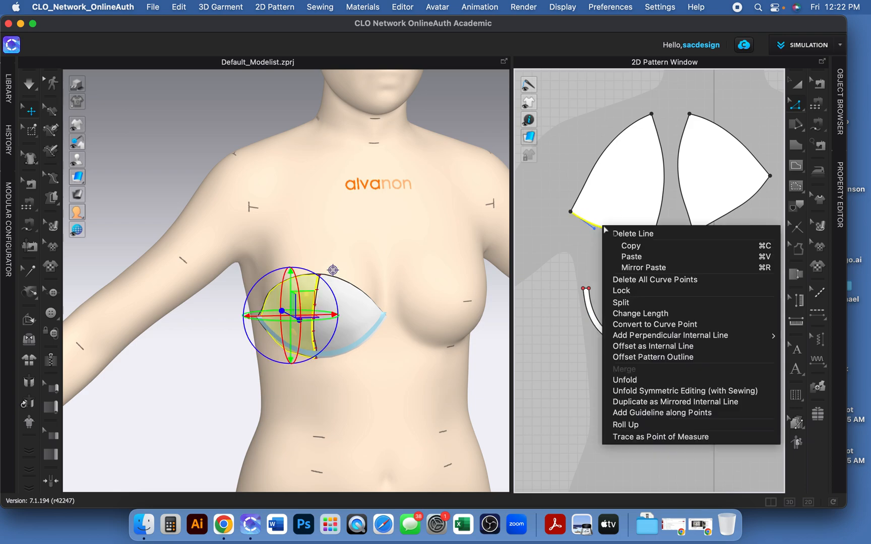
mouse_move(670, 335)
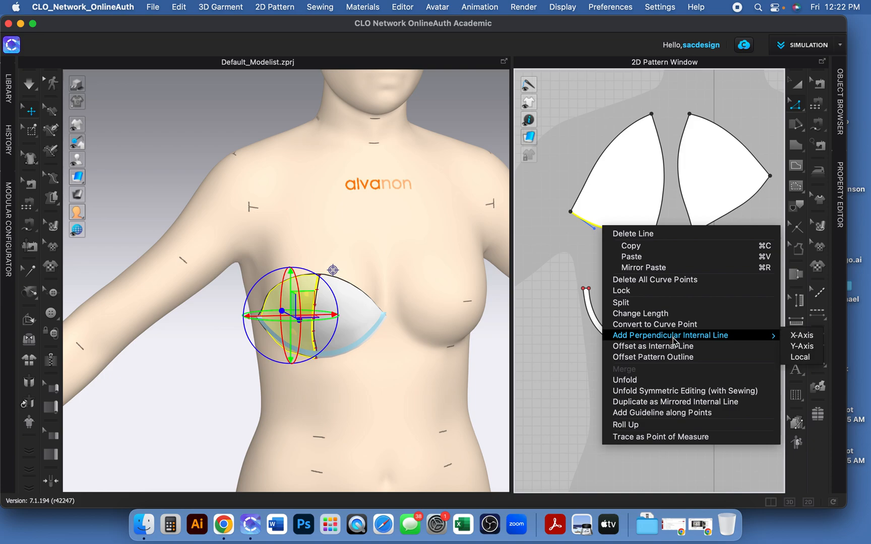
click(653, 346)
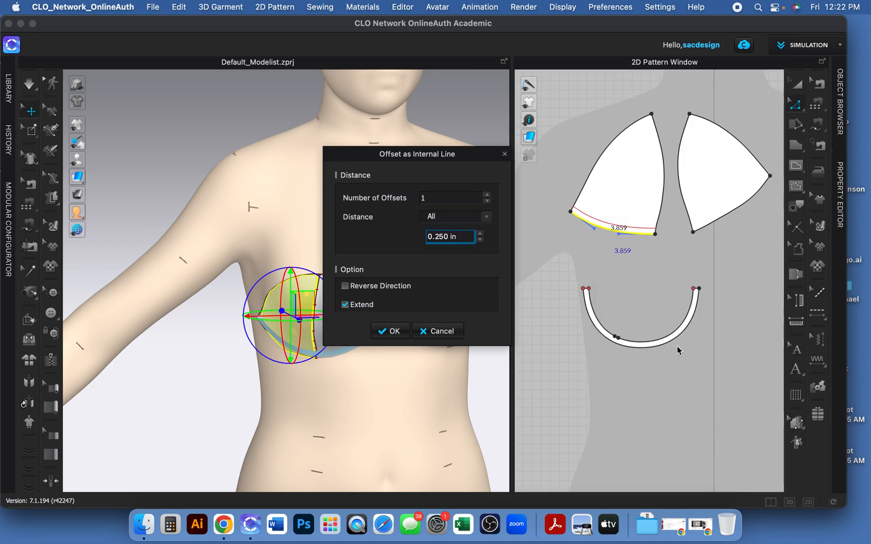
mouse_move(475, 295)
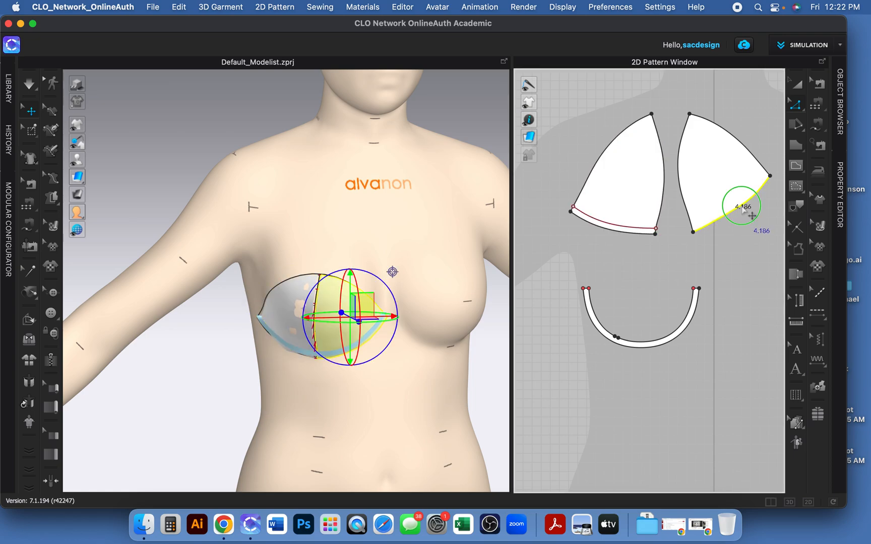
- Edit the underwire's edge through its right-click options to begin sewing it to the cup
right_click(745, 206)
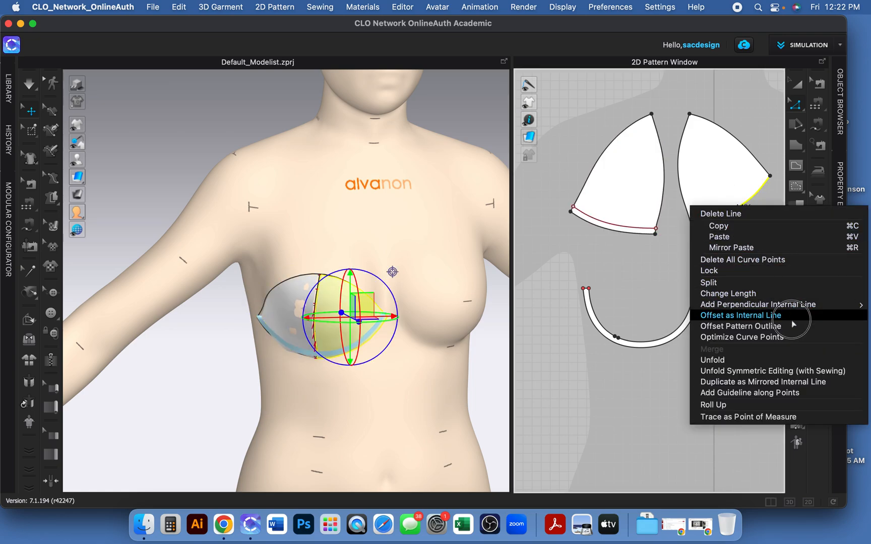
click(739, 315)
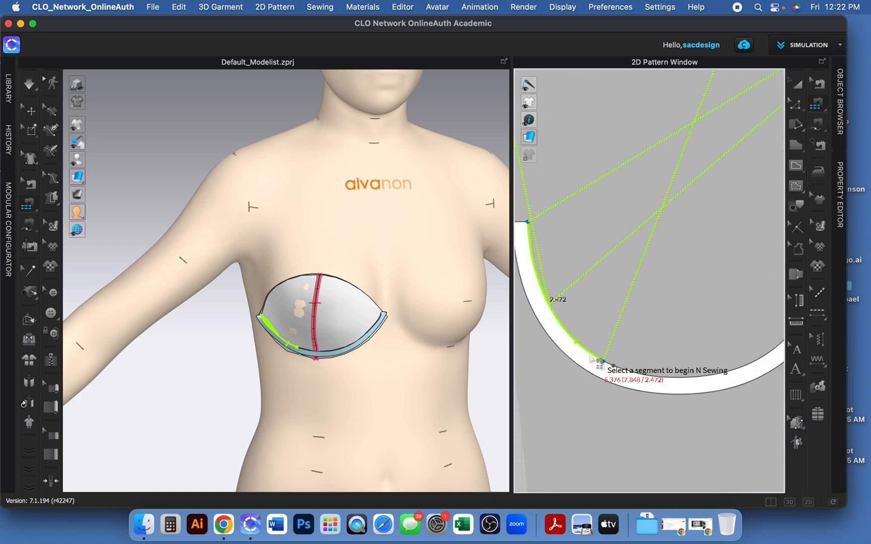
- Sew the cup bottoms to the underwire's inner curve and add a notch on the underwire edge
click(604, 360)
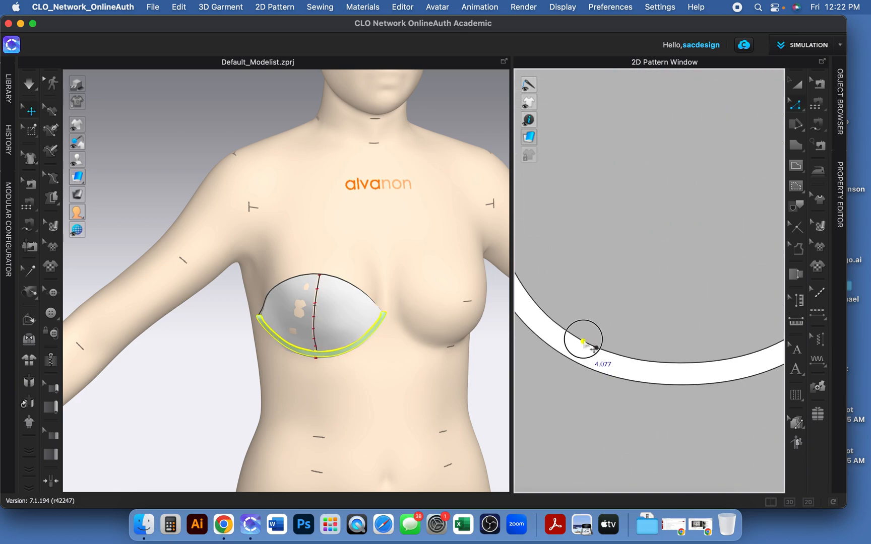
right_click(584, 341)
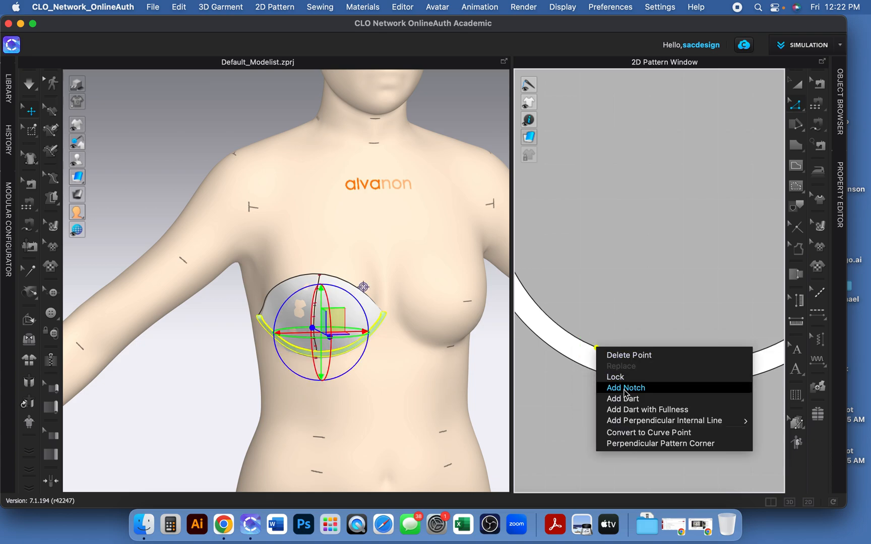
click(625, 388)
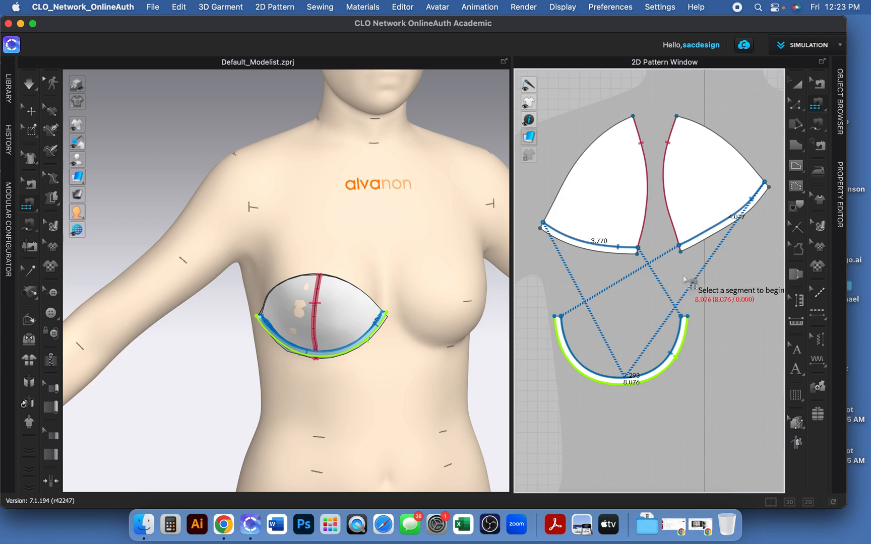
mouse_move(691, 347)
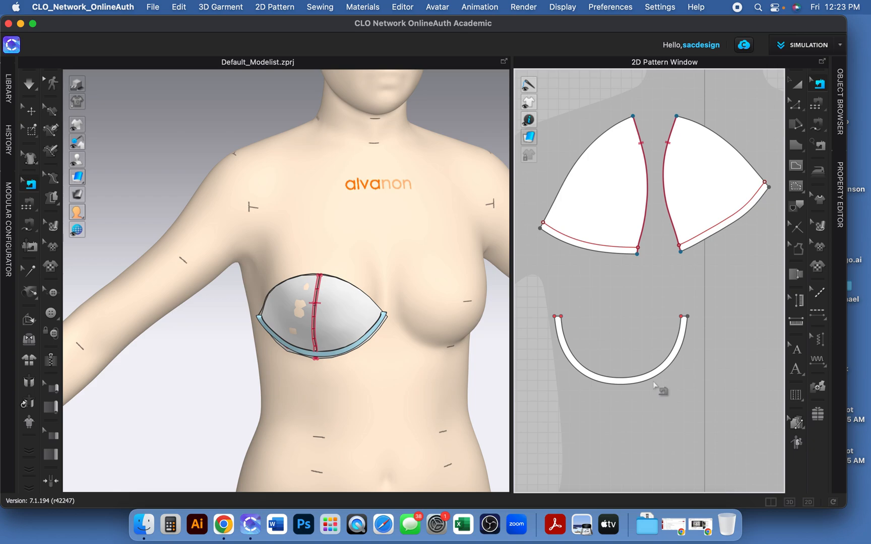
mouse_move(821, 128)
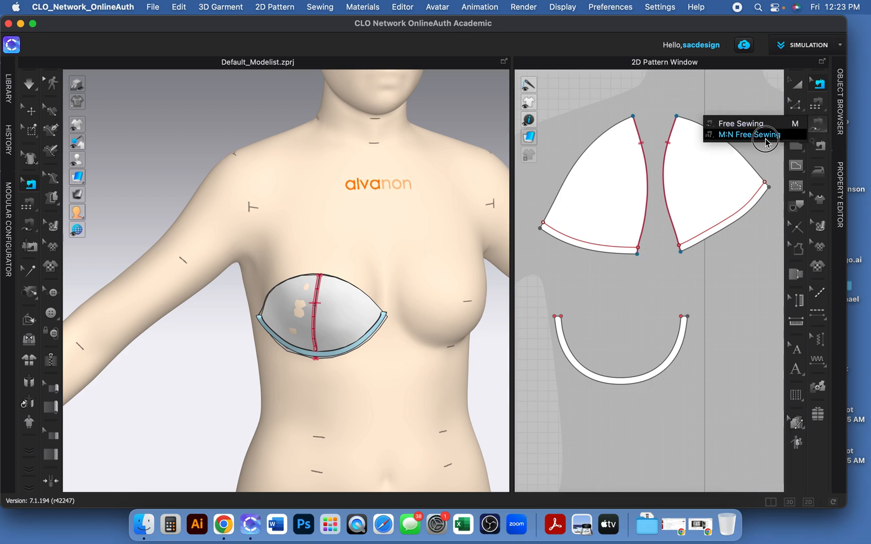
- Use M:N Free Sewing to seam the cups' bottom edges to the underwire's outer curve
click(750, 135)
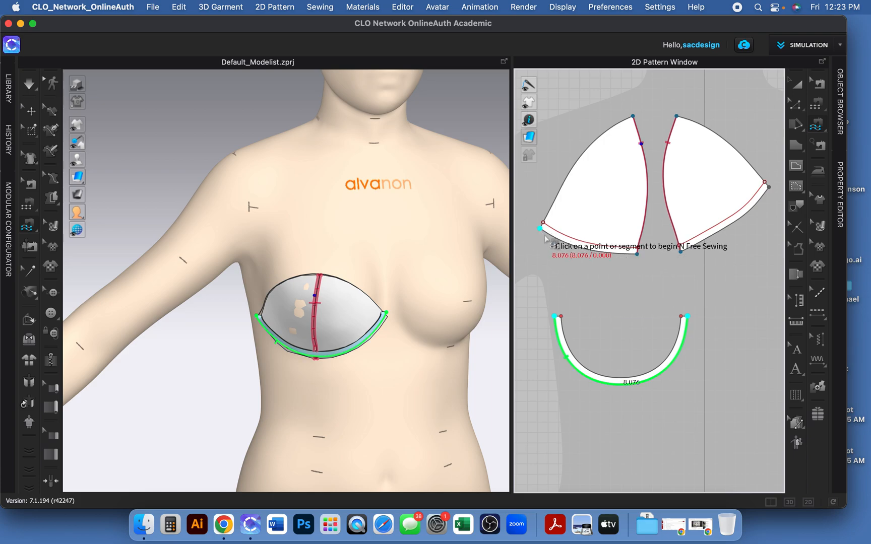
click(638, 254)
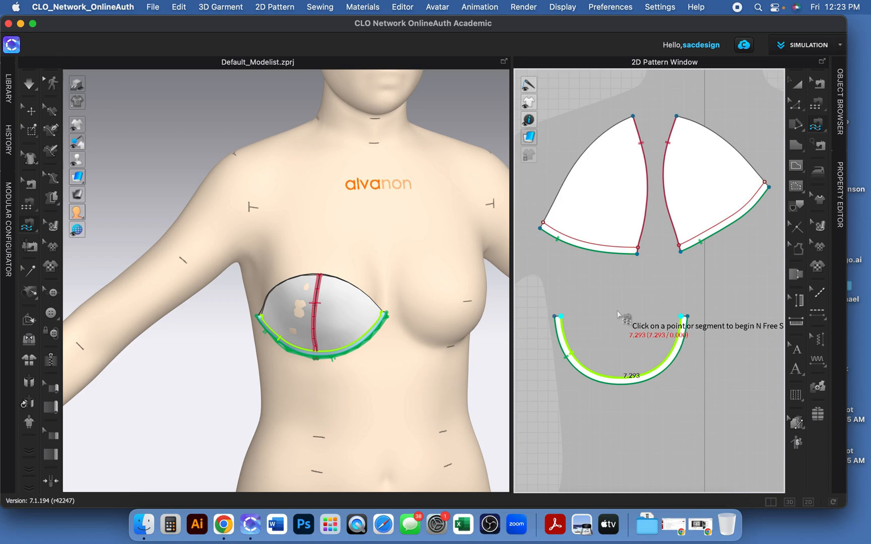
click(542, 229)
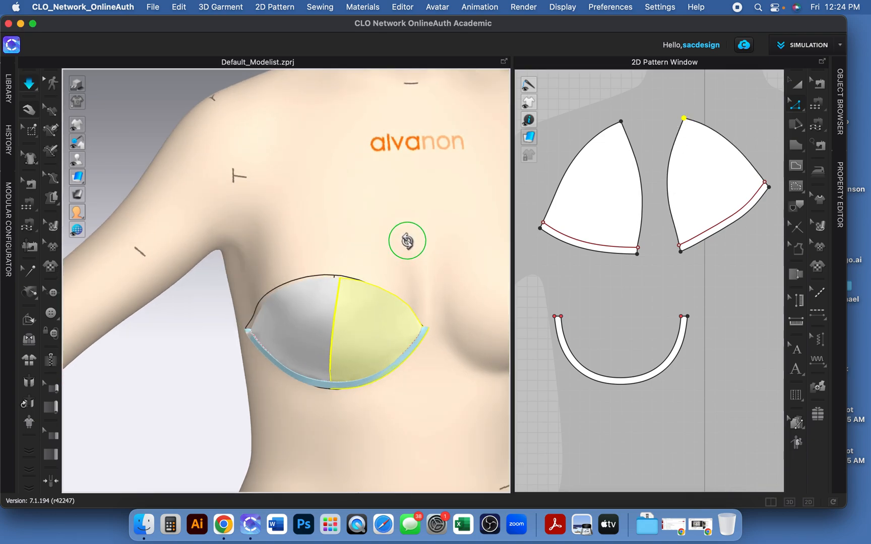
- Raise the cup edges' elastic ratio to 100, then select the cup pieces and underwire together
drag(406, 240, 373, 249)
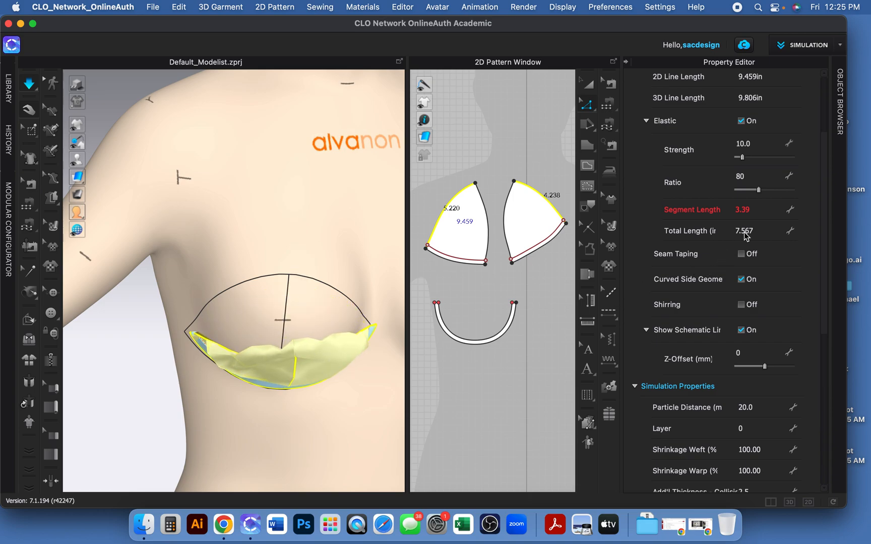
drag(747, 189, 764, 189)
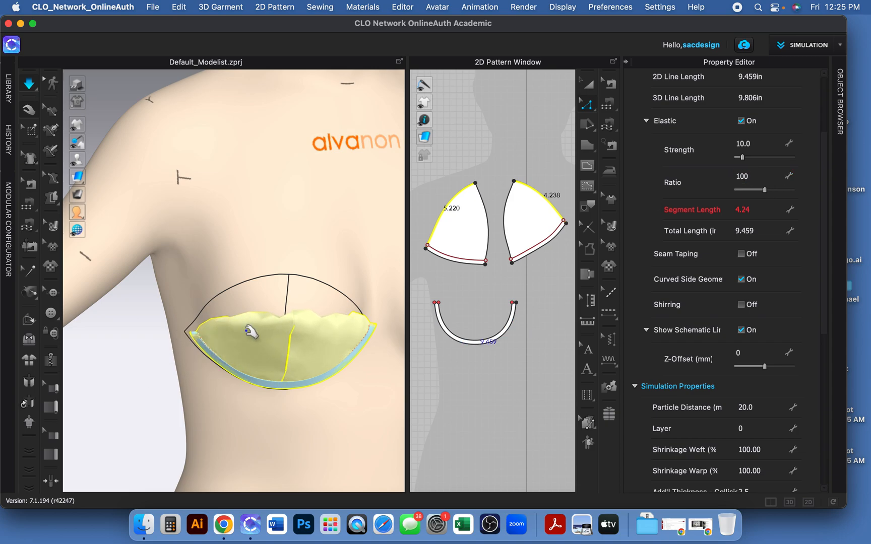
click(250, 333)
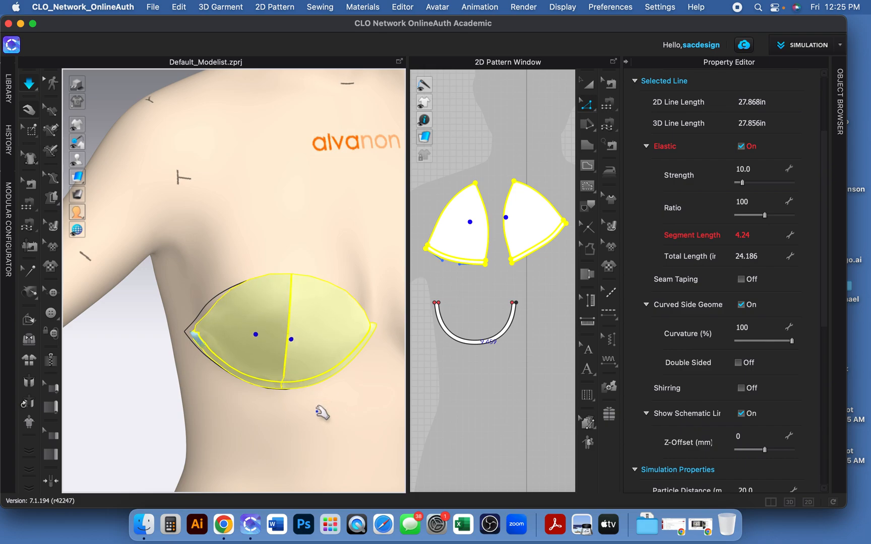
drag(317, 411, 184, 429)
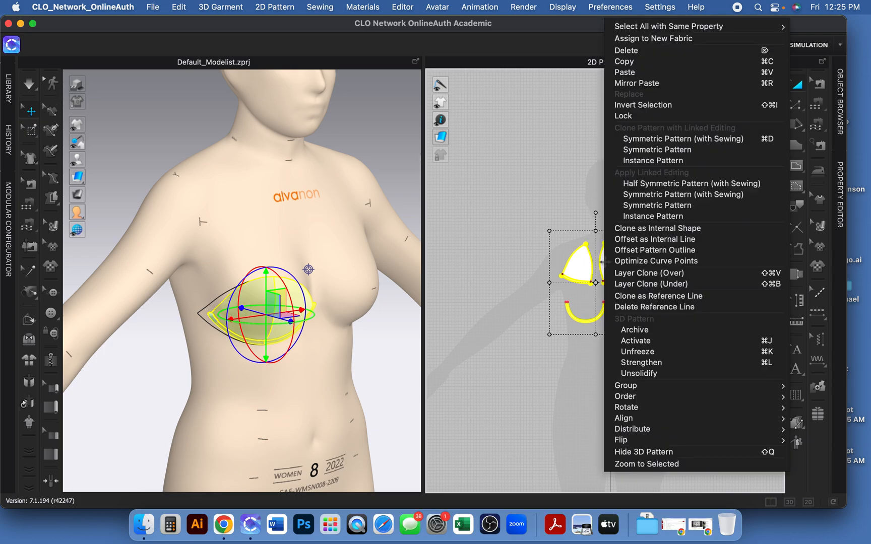
mouse_move(658, 132)
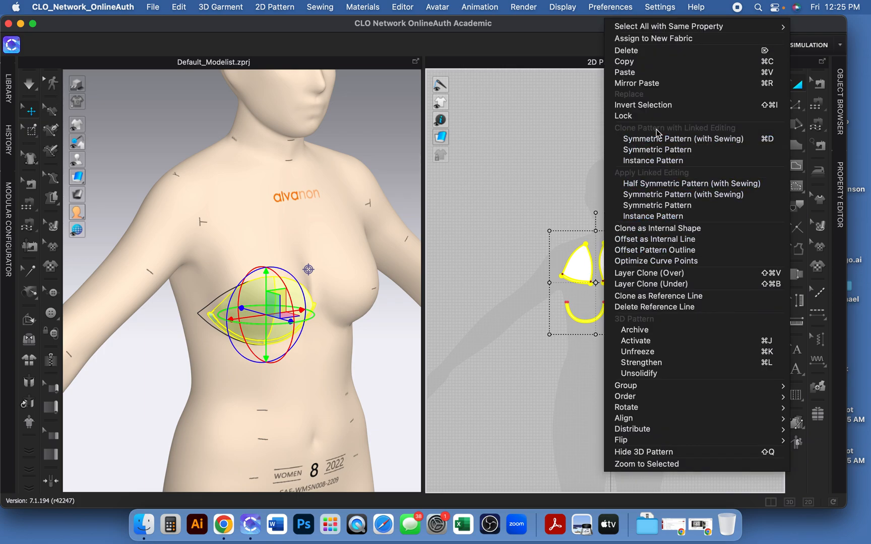
- Create a Symmetric Pattern (with Sewing) copy of the cups and underwire for the other breast
click(683, 139)
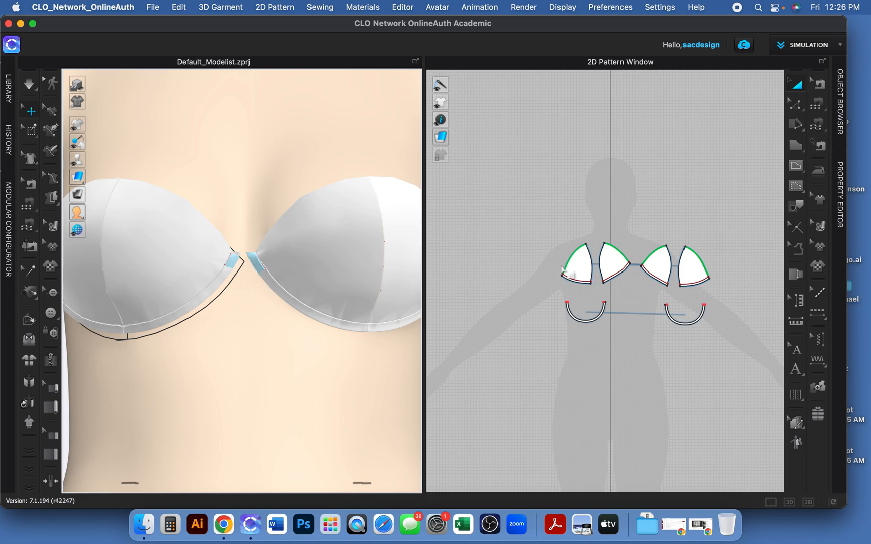
- Select all cup and underwire pieces and set their Layer to 0 in Simulation Properties
click(657, 266)
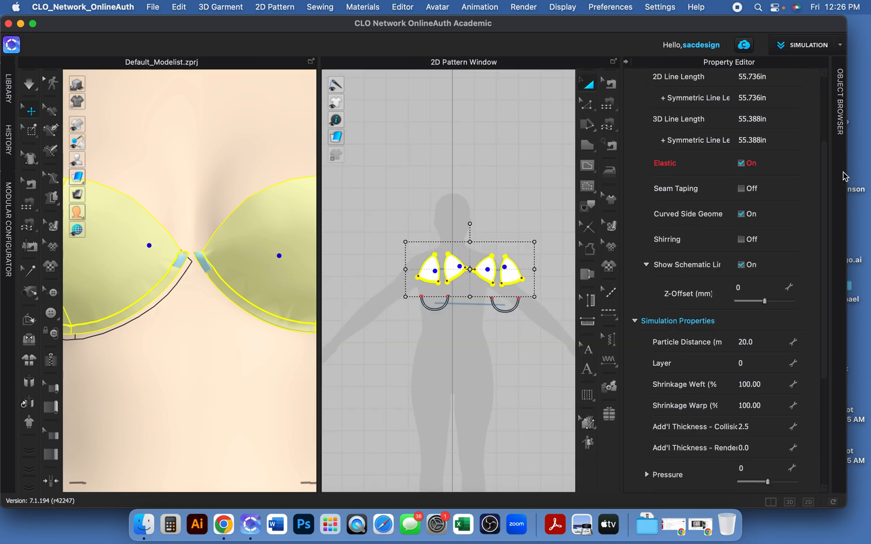
mouse_move(756, 304)
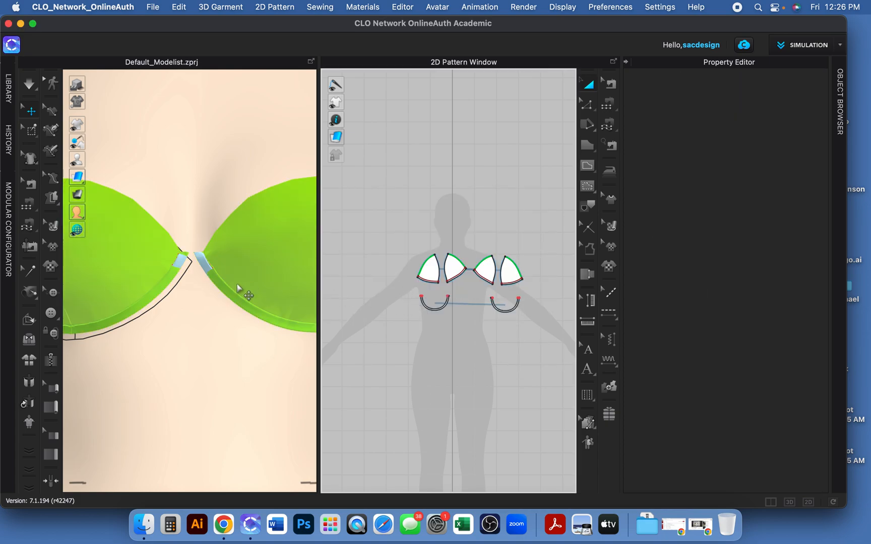
click(29, 83)
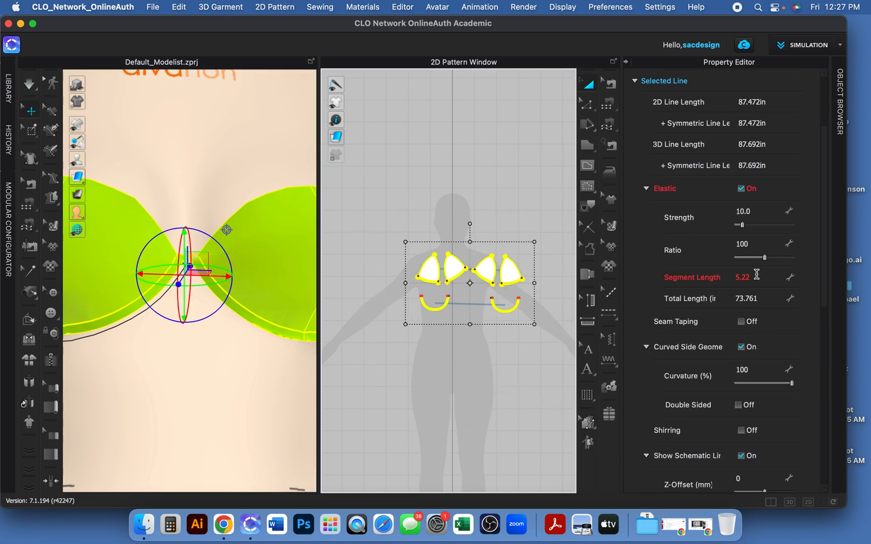
mouse_move(767, 428)
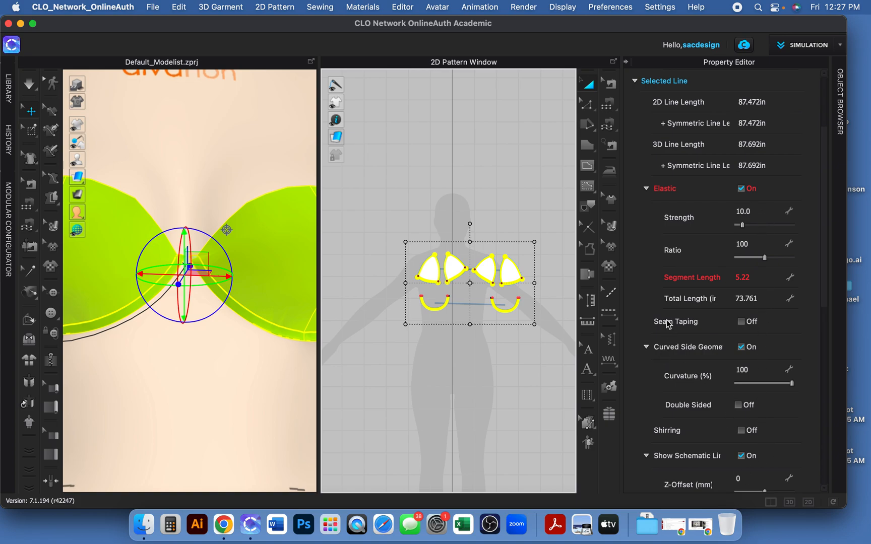
scroll(down, 3)
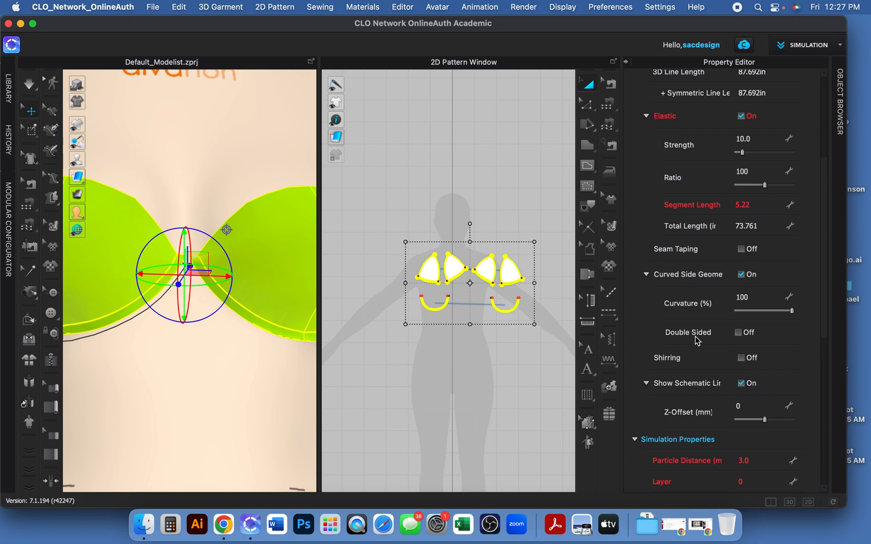
click(762, 410)
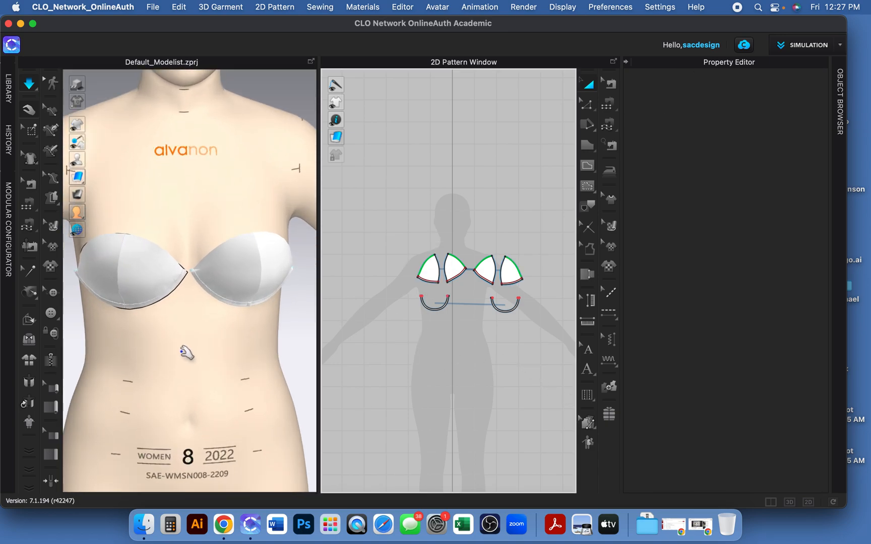
- Select both underwire pieces to check their layer 0 and particle distance 3.0
click(435, 303)
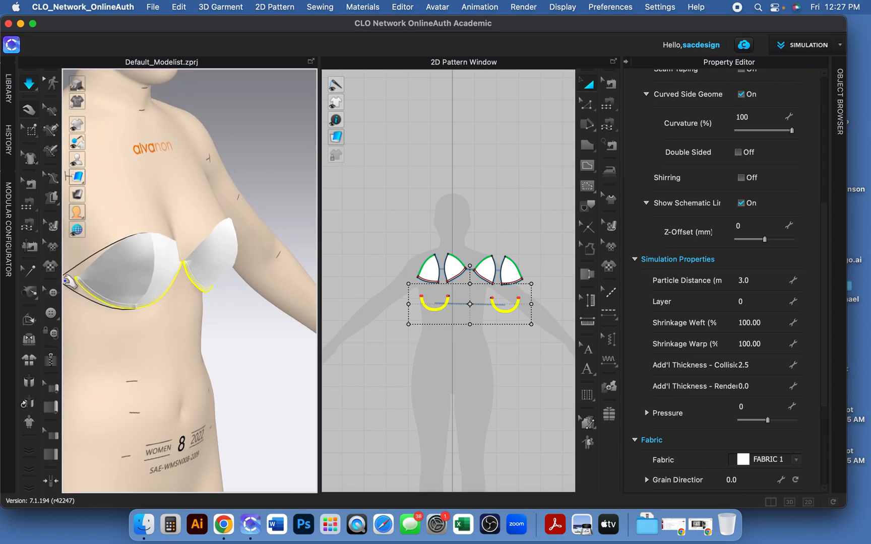
mouse_move(164, 308)
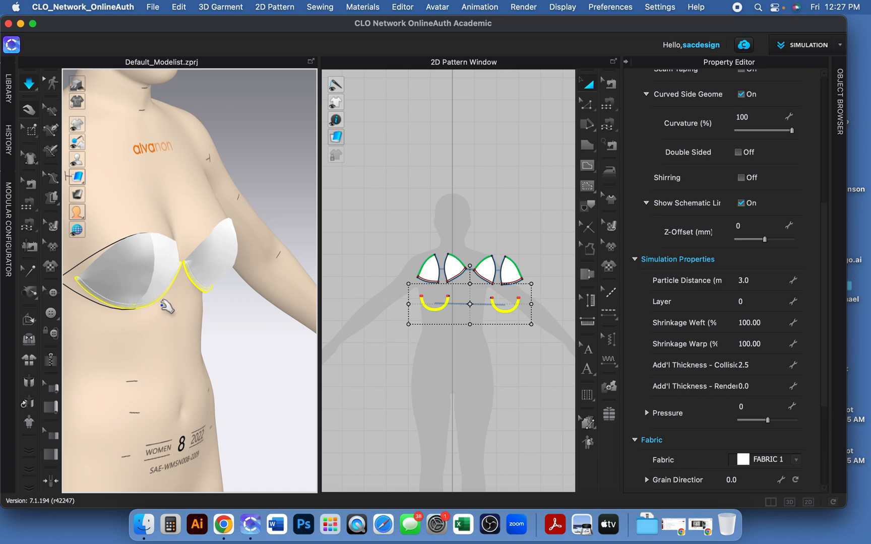
mouse_move(196, 331)
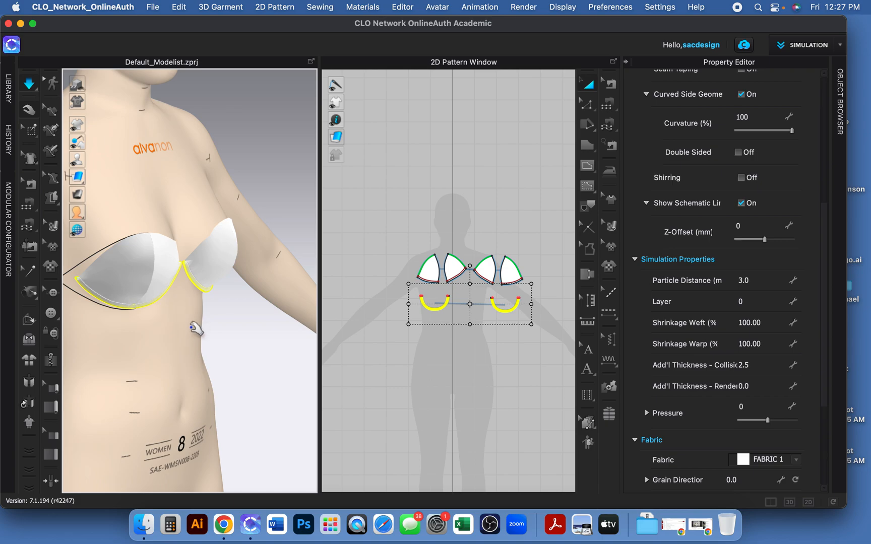
mouse_move(180, 308)
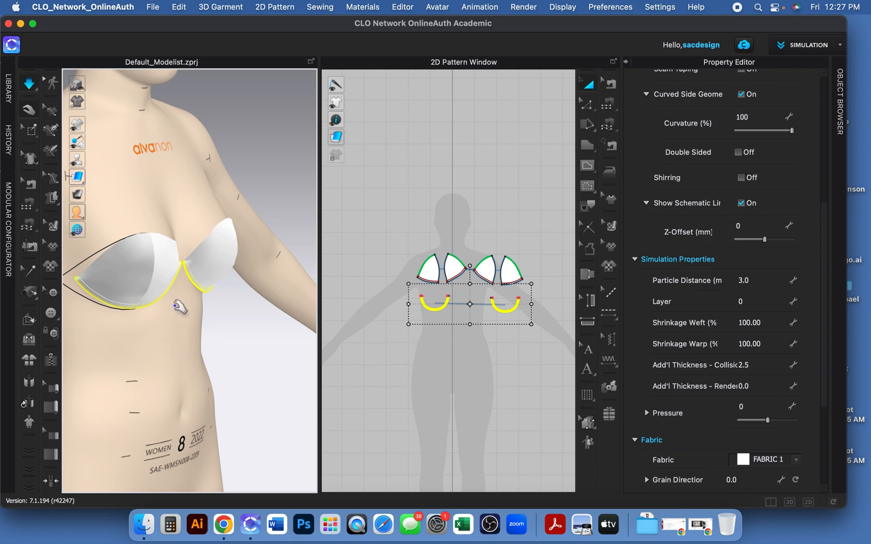